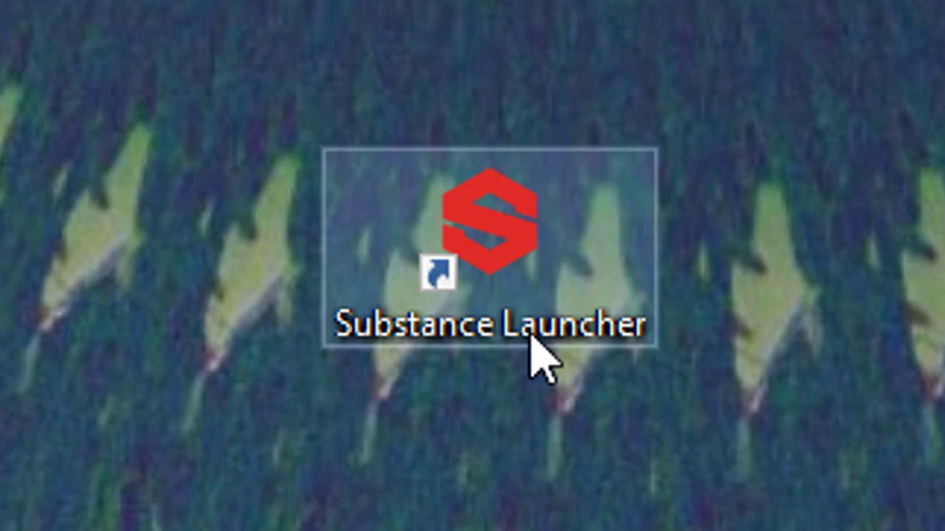
mouse_move(494, 312)
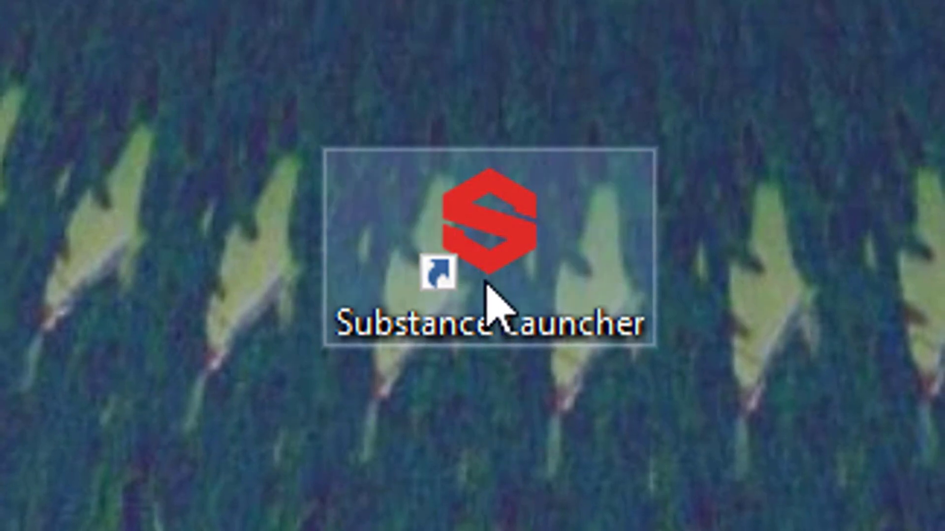
mouse_move(741, 337)
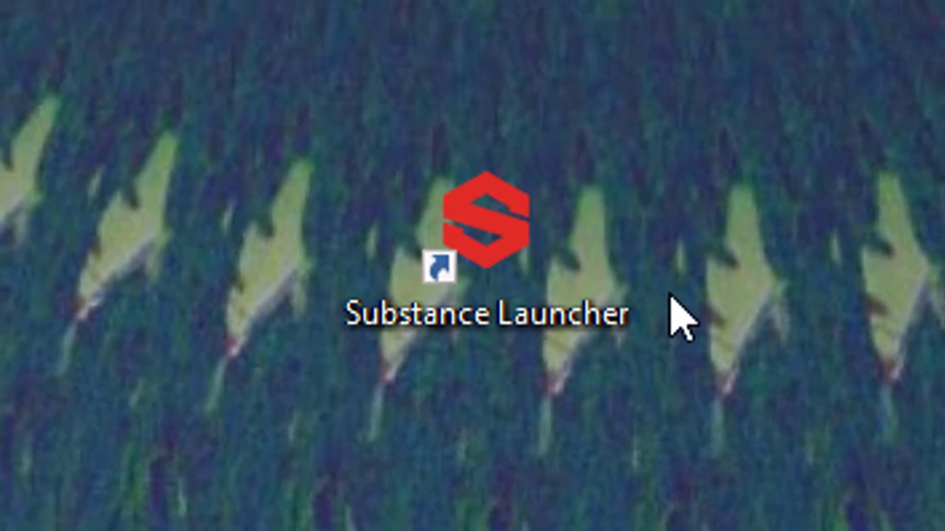
mouse_move(603, 380)
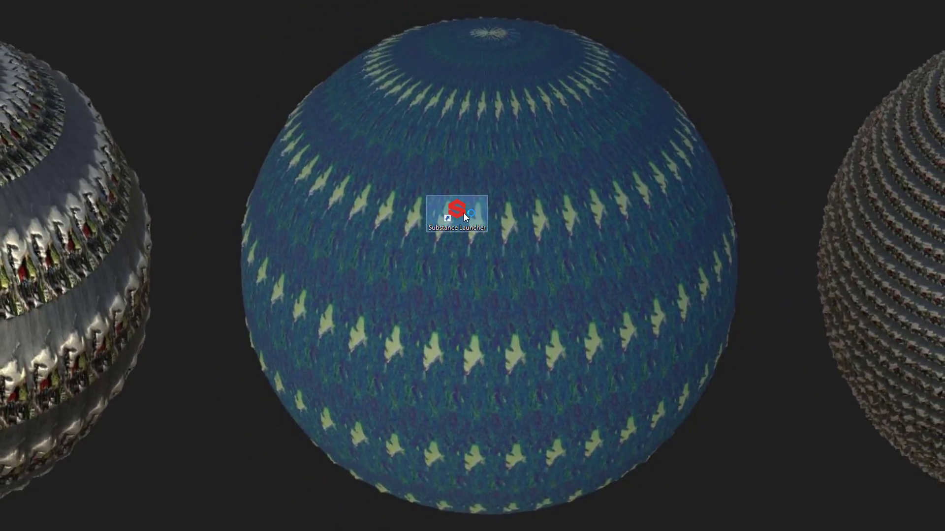
- Launch Substance Launcher from its desktop shortcut
double_click(456, 208)
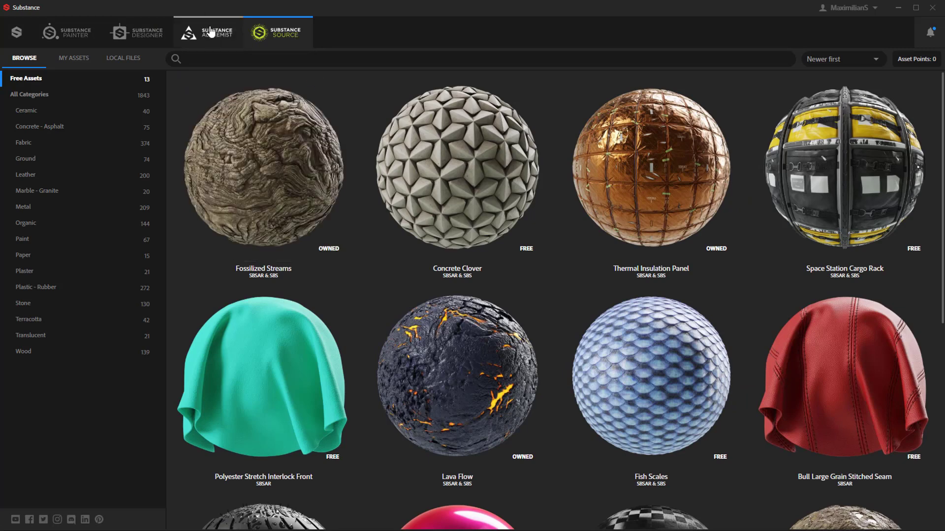
mouse_move(223, 45)
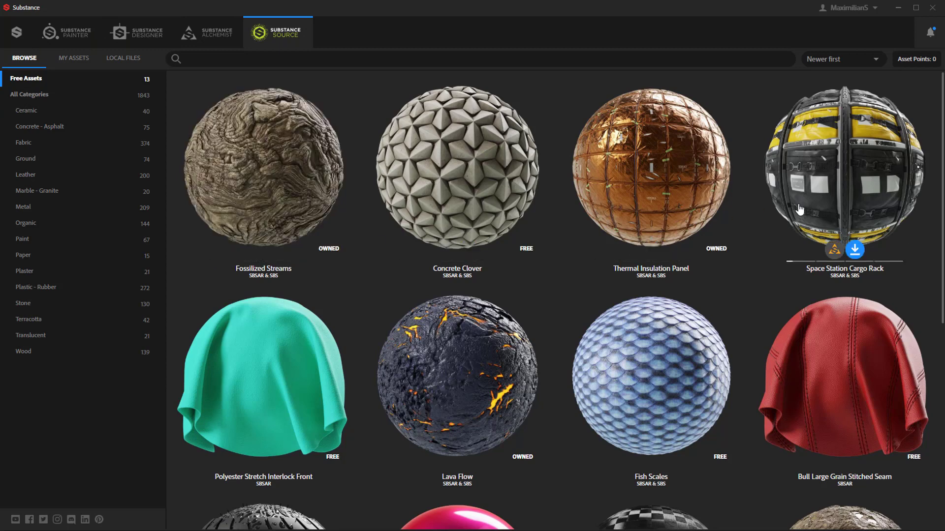
- Send the Wet Off Road Tire S Tread material from Substance Source to Project Alchemist
scroll("down", 3)
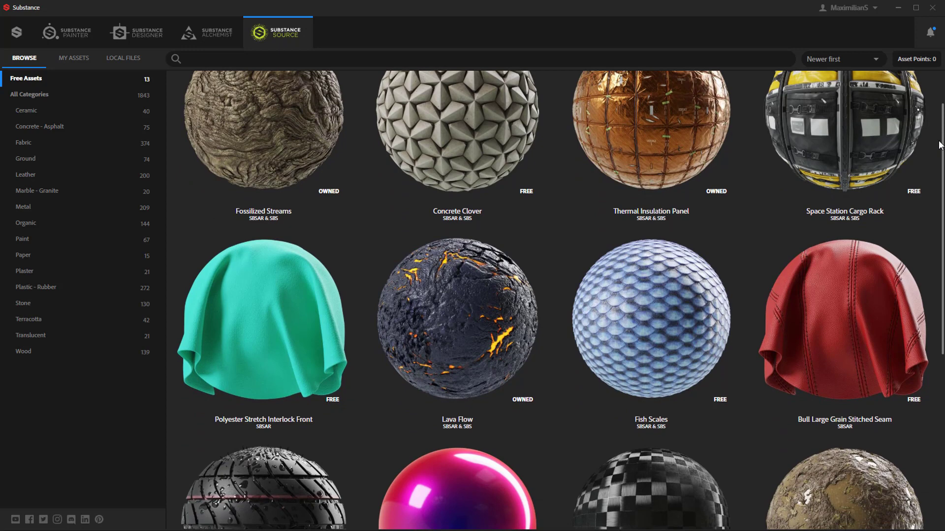
scroll("down", 3)
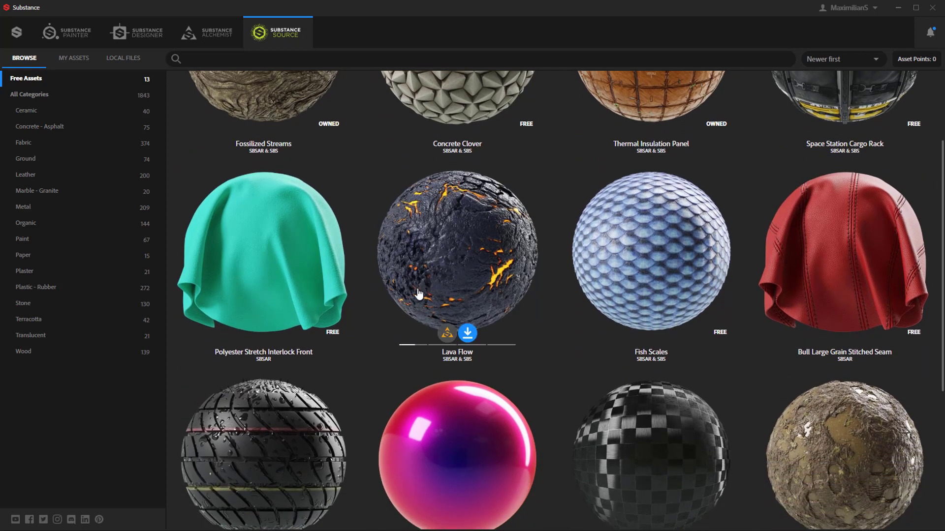
left_click(466, 332)
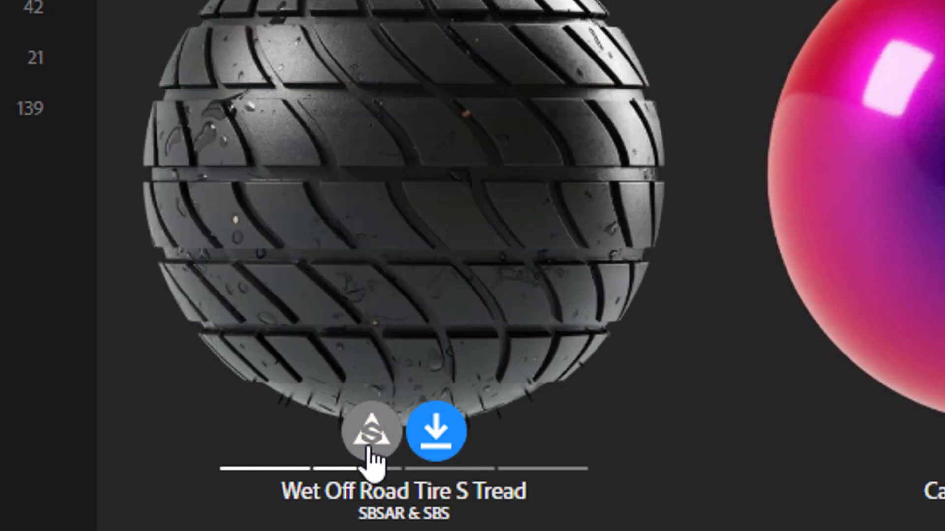
left_click(370, 430)
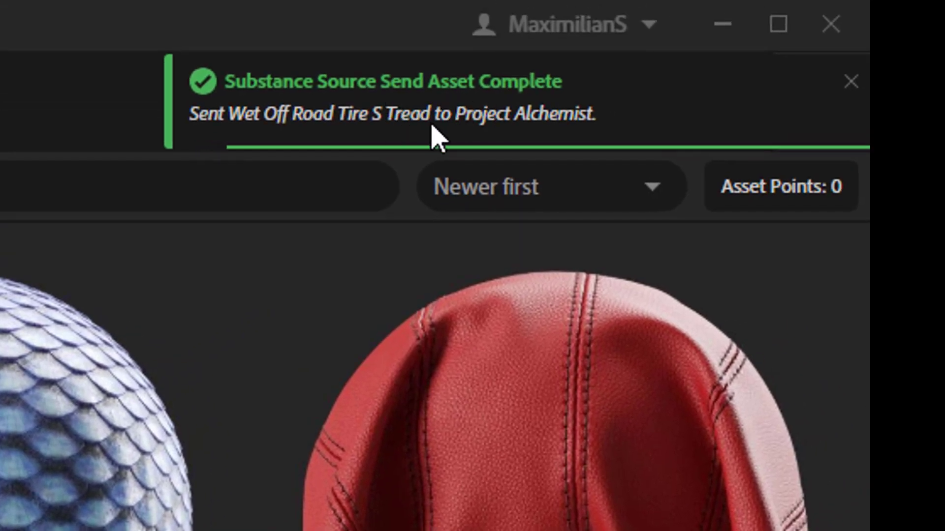
mouse_move(566, 120)
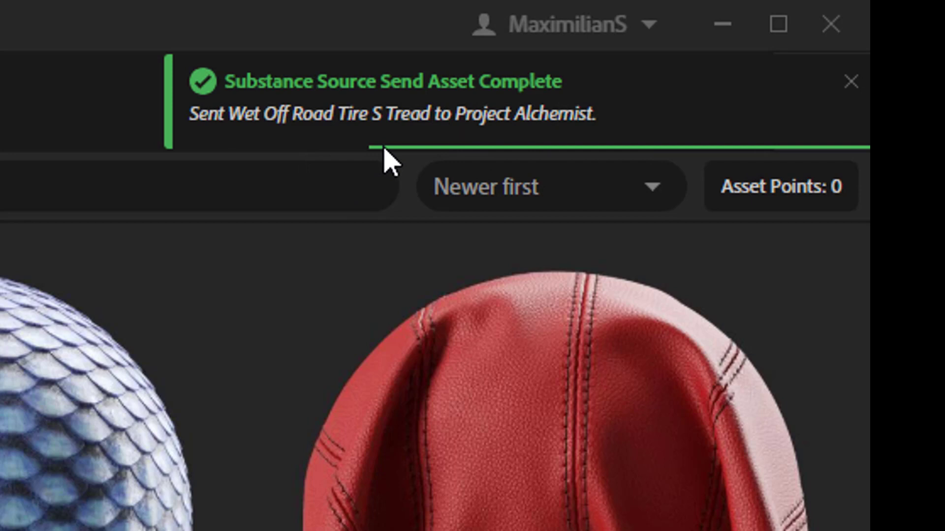
mouse_move(548, 205)
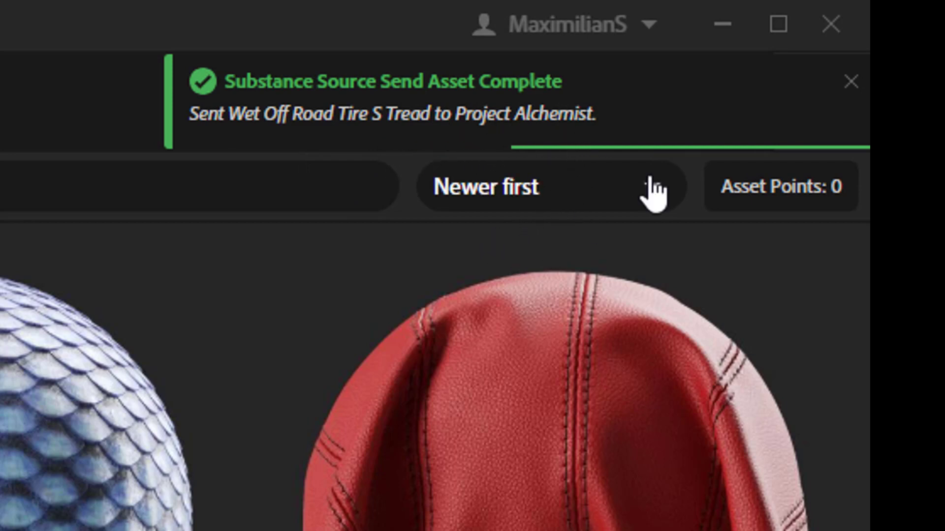
mouse_move(605, 232)
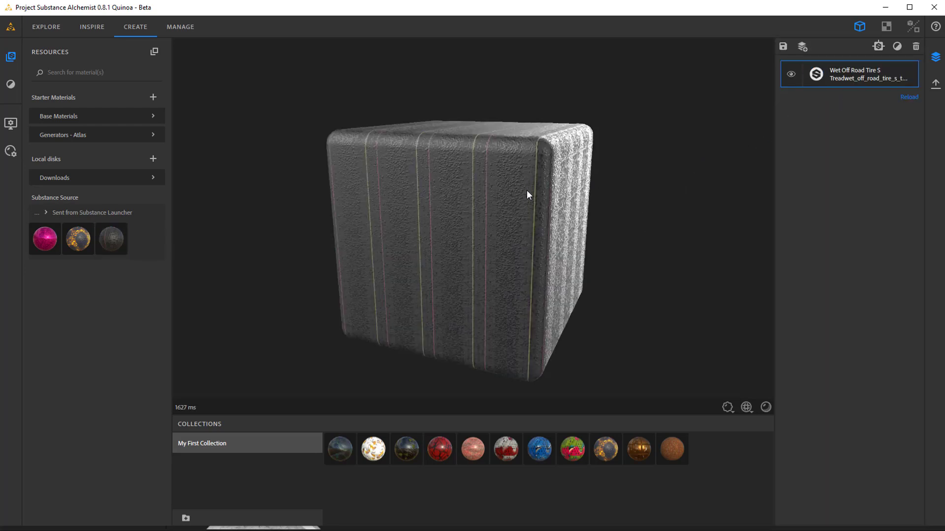
- Switch the preview mesh from the rounded cube to a Plane in Viewer Settings and inspect it at an angle
left_click_drag(526, 195, 496, 231)
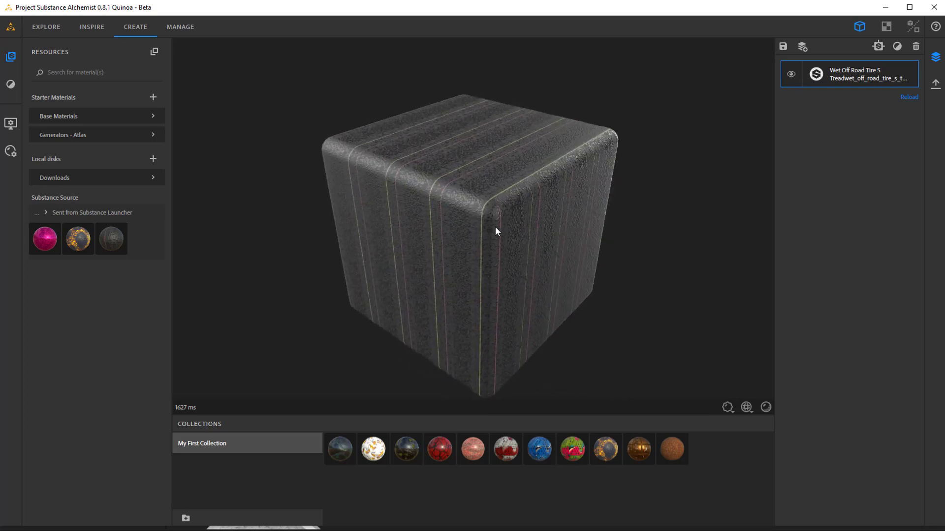
left_click_drag(496, 231, 437, 186)
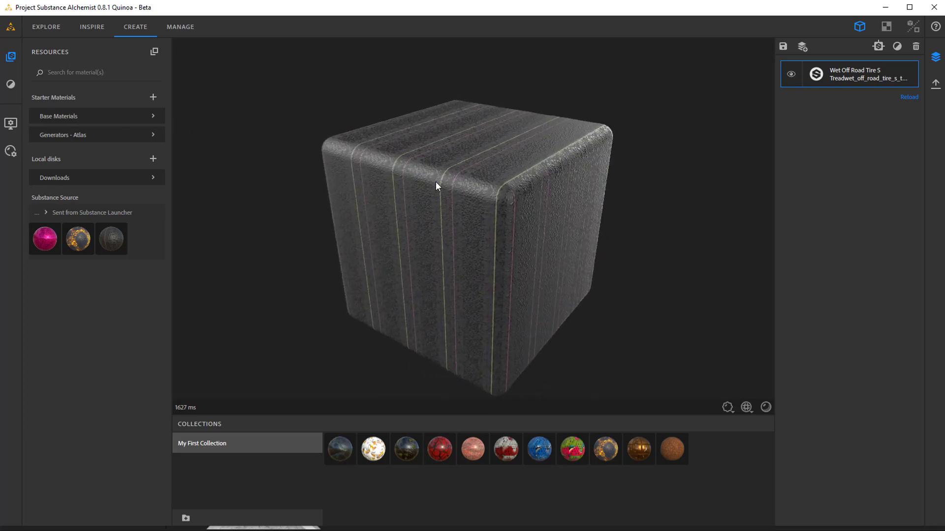
mouse_move(10, 124)
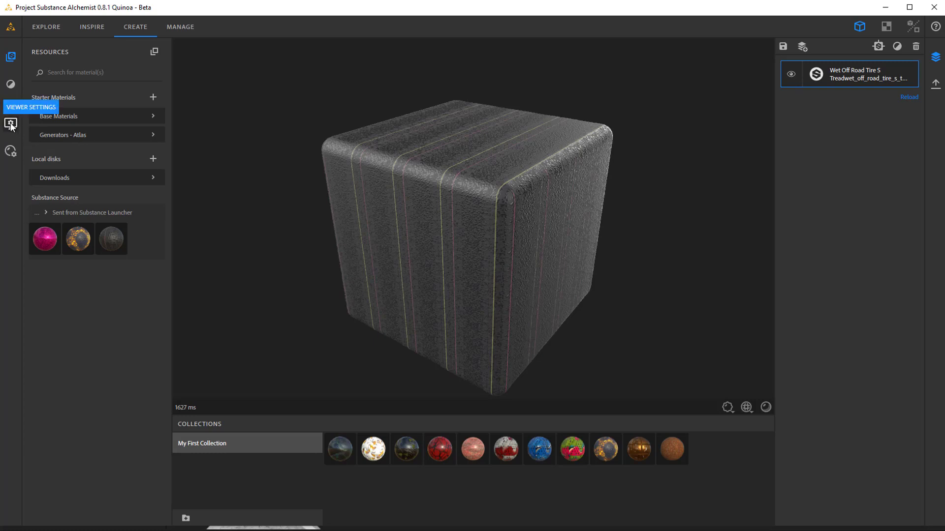
left_click(11, 125)
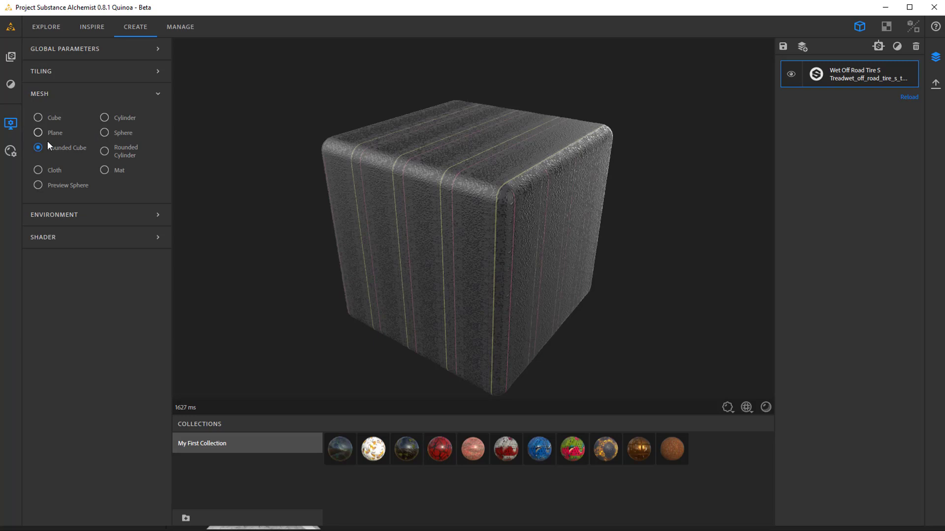
left_click(37, 133)
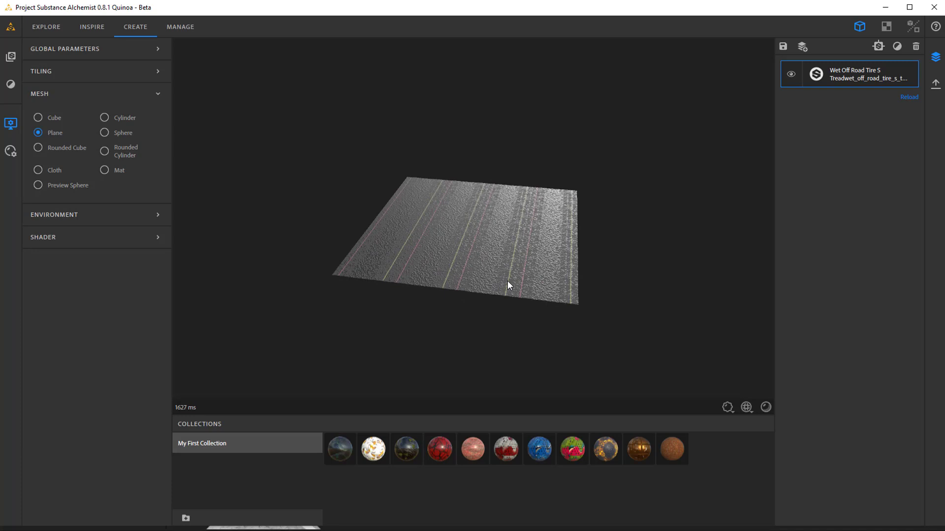
left_click_drag(508, 285, 639, 242)
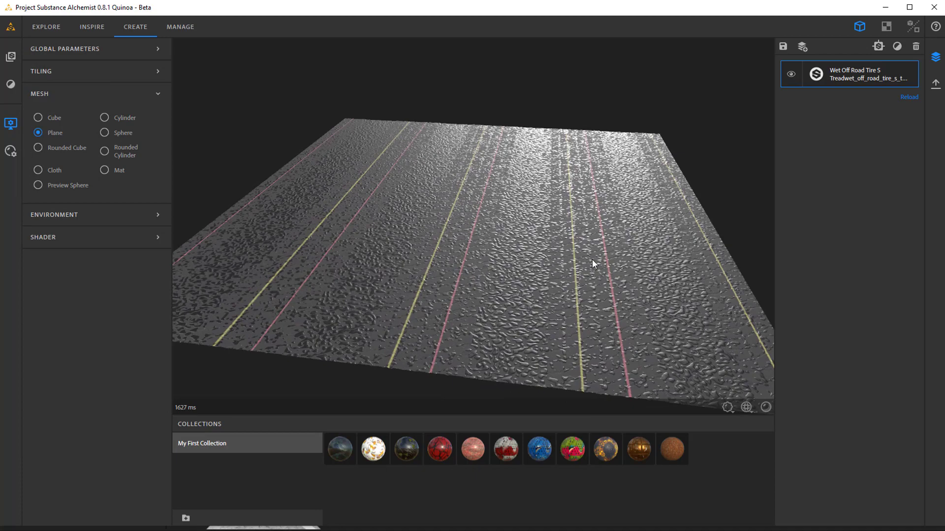
left_click_drag(592, 264, 610, 253)
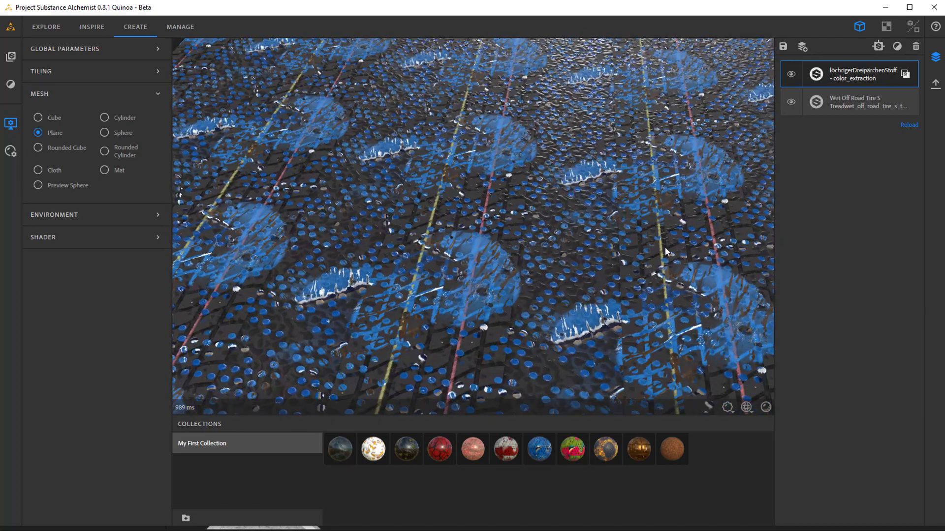
- Orbit the plane to inspect the blue-dotted tire material
left_click_drag(666, 252, 551, 157)
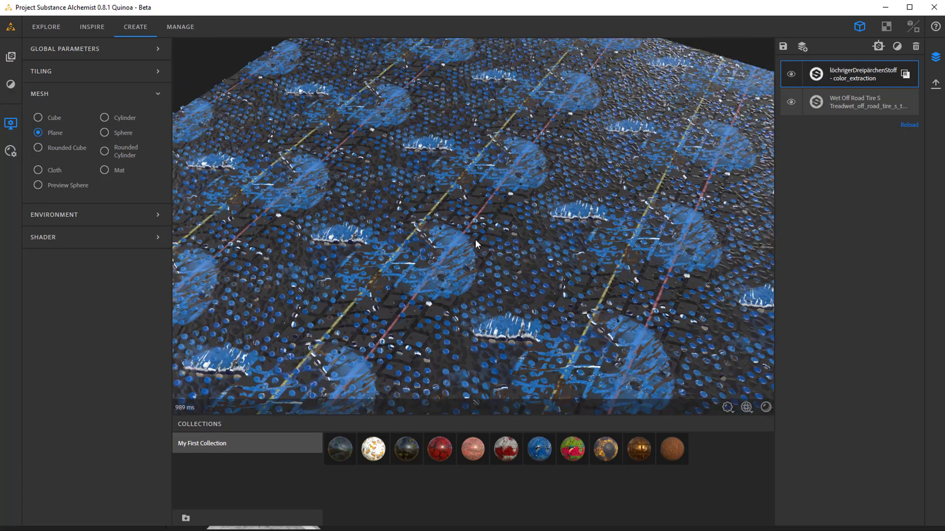
left_click_drag(477, 244, 573, 229)
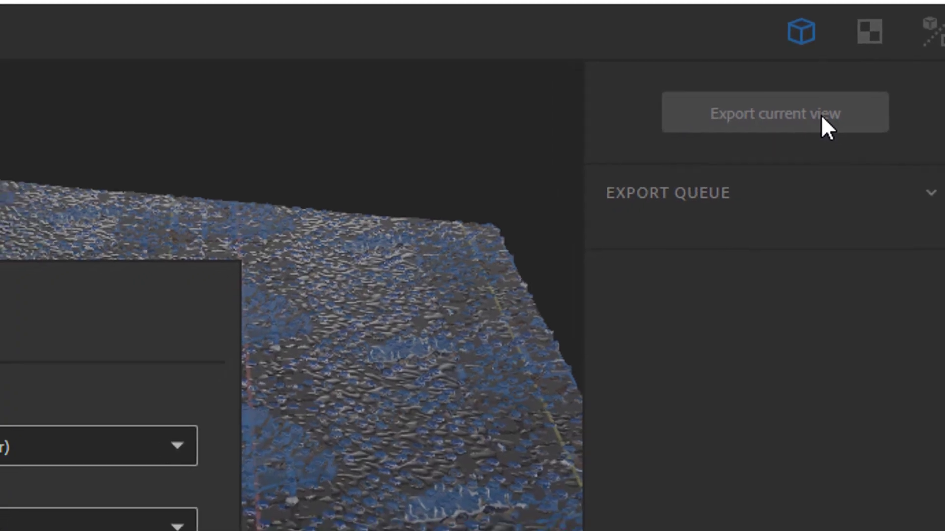
- Set up the current-material export as a Substance archive (.sbsar) at 2048 x 2048 resolution
left_click(776, 112)
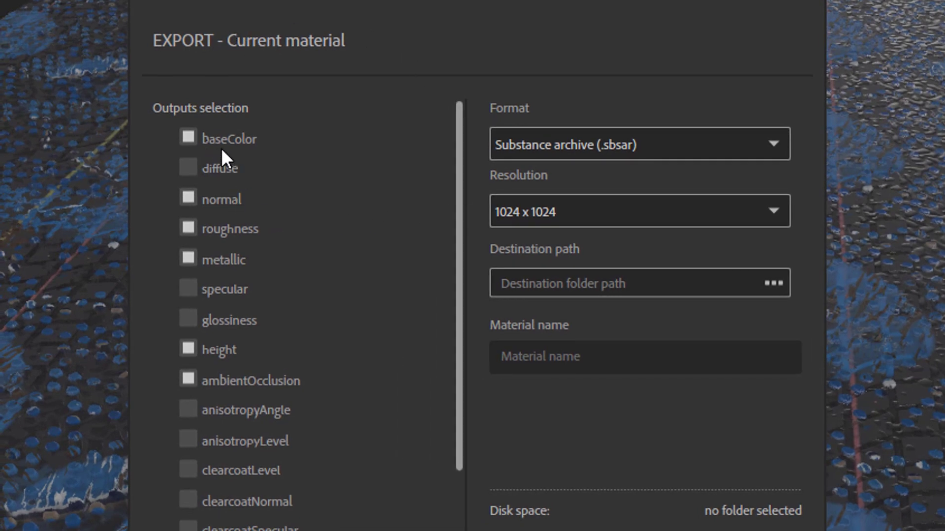
mouse_move(282, 185)
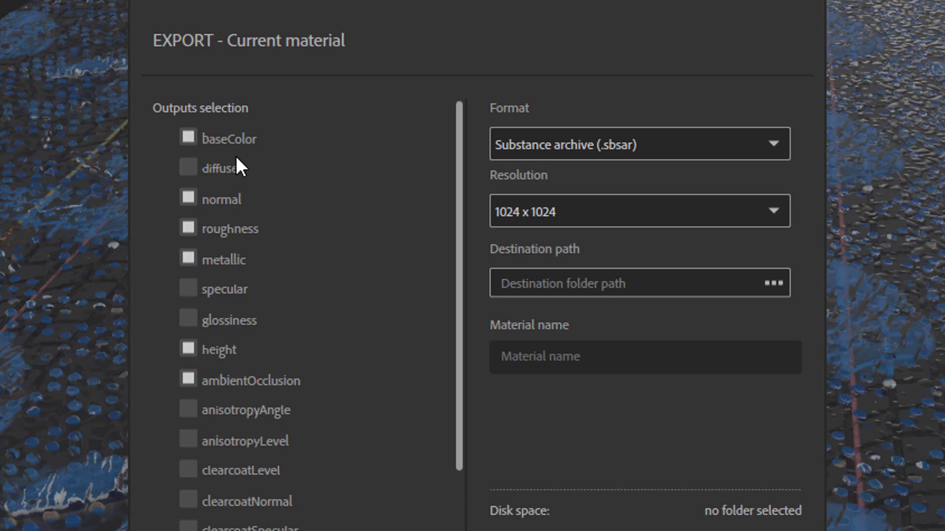
mouse_move(236, 159)
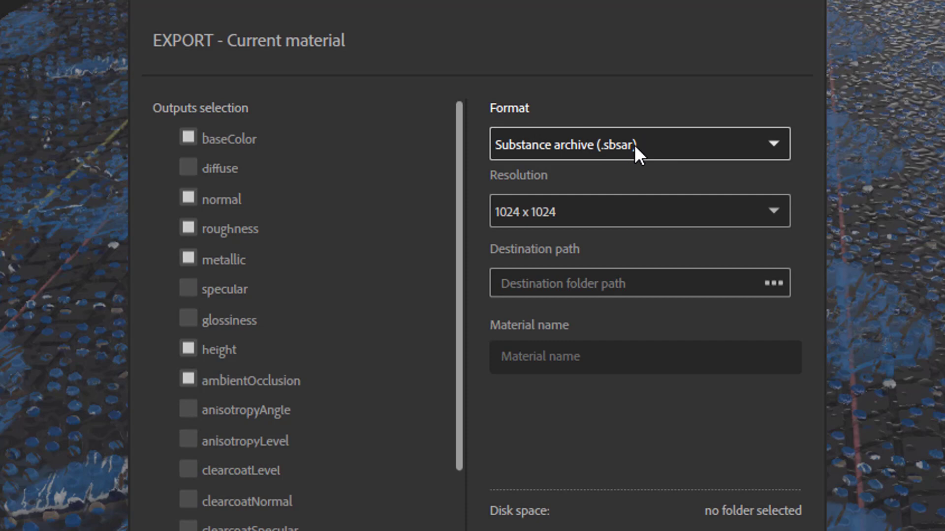
mouse_move(278, 210)
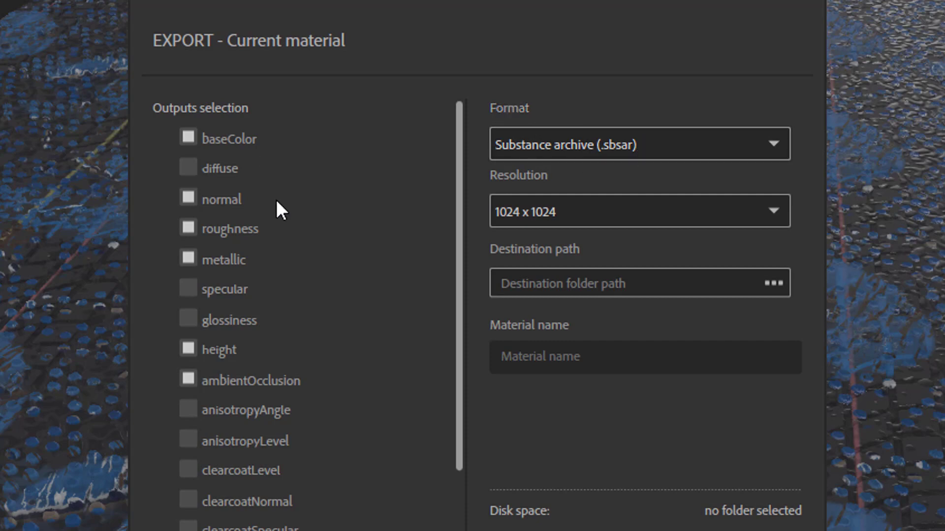
mouse_move(249, 229)
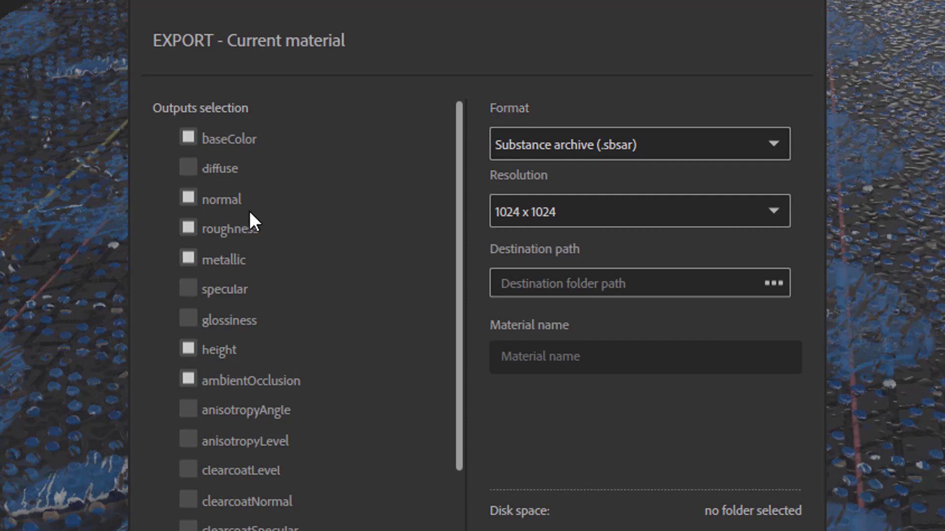
mouse_move(284, 261)
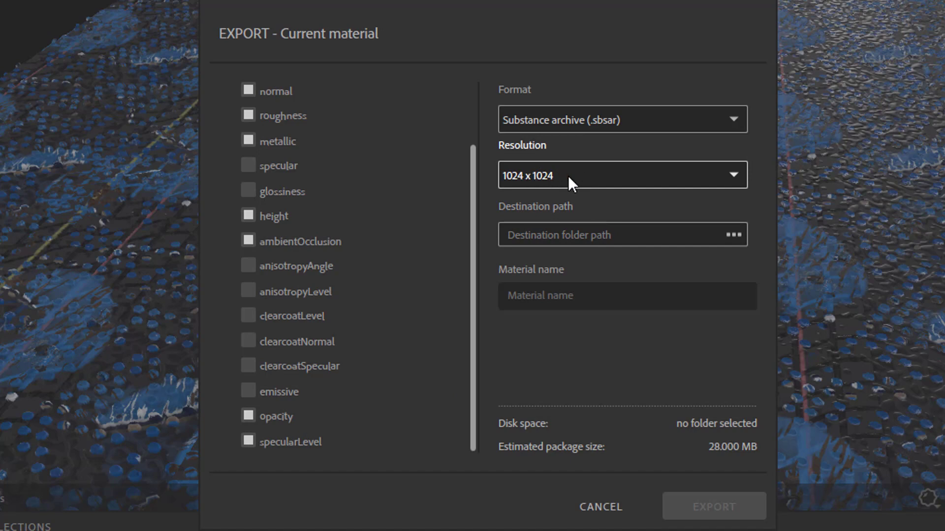
mouse_move(738, 189)
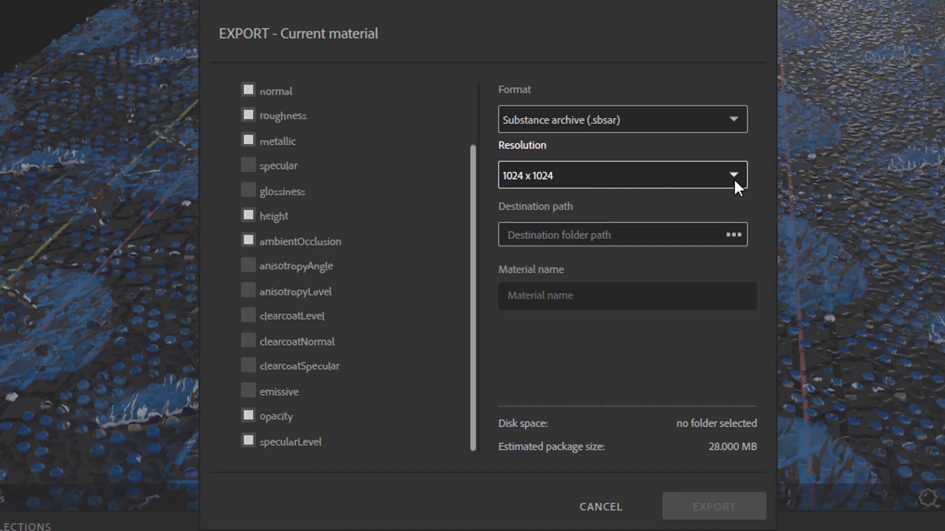
left_click(622, 175)
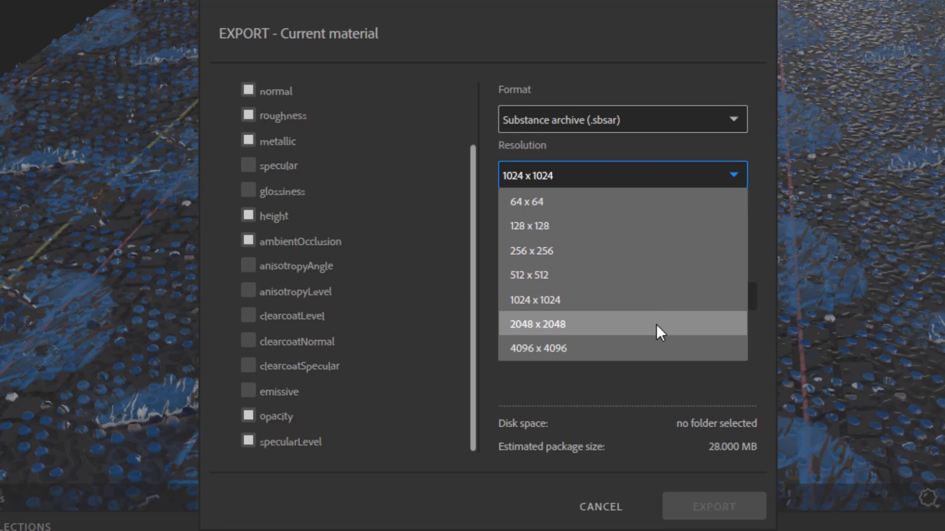
mouse_move(638, 341)
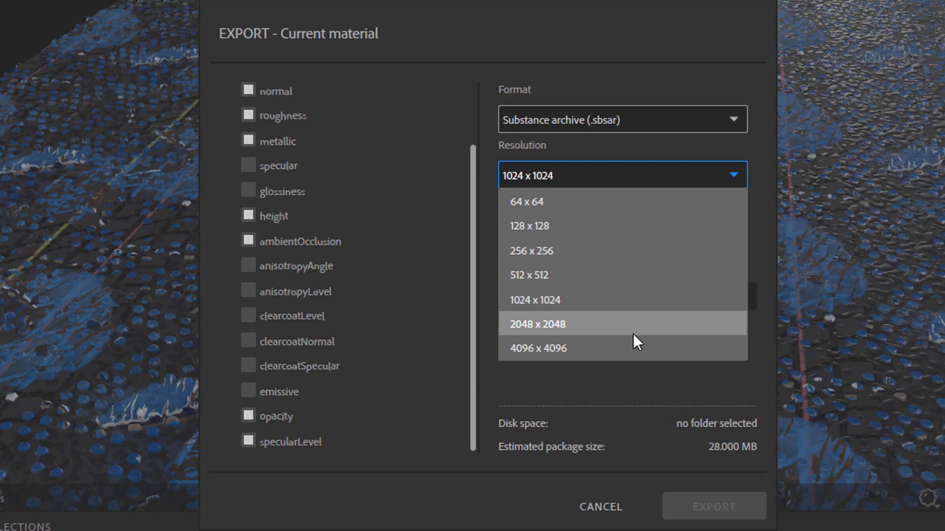
left_click(537, 324)
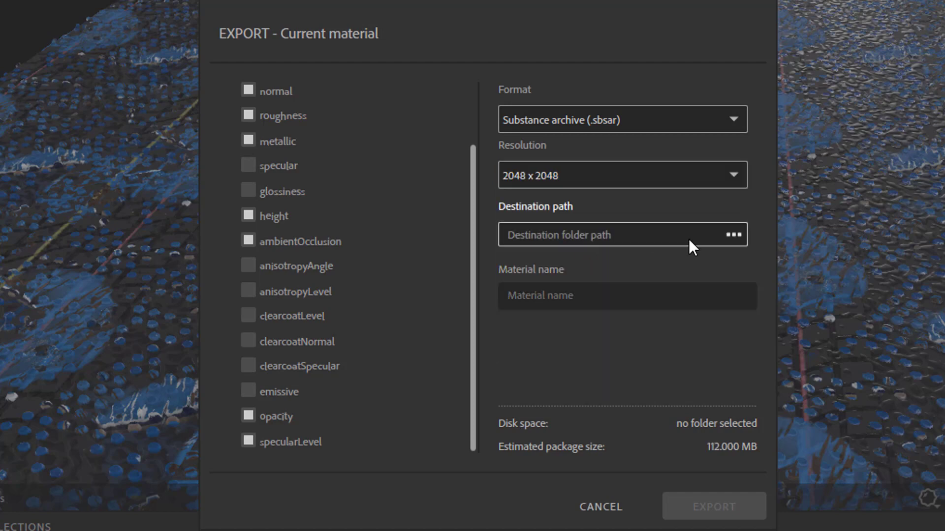
- Export the material as blueDotsOnTire into the default Maya project's substance folder
left_click(732, 234)
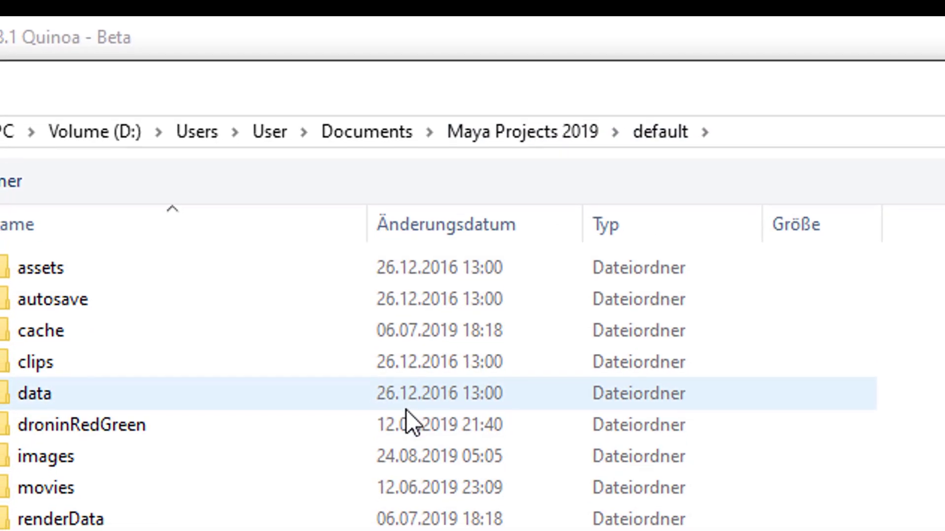
scroll("down", 3)
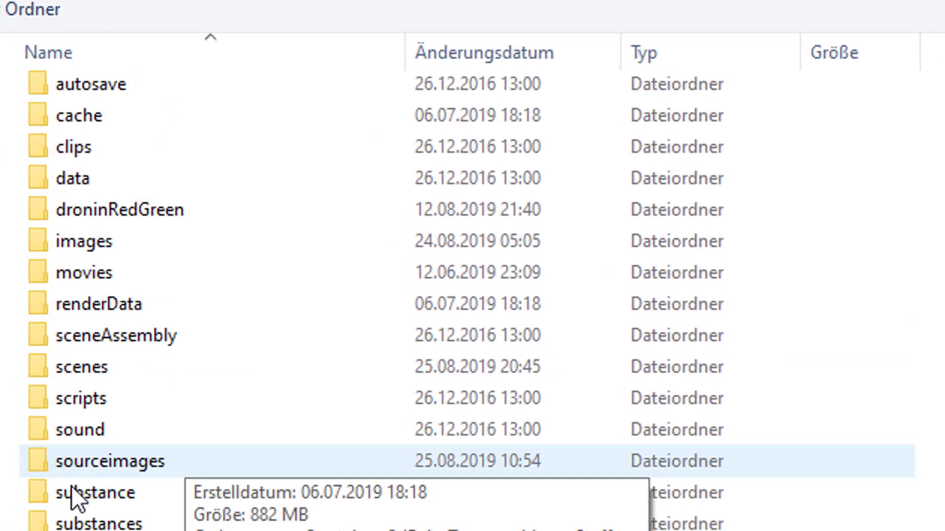
left_click(96, 492)
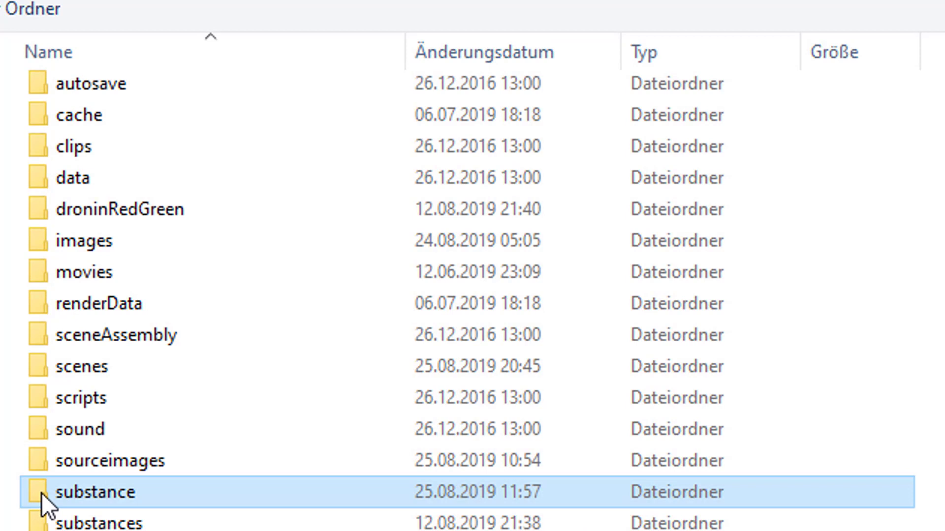
double_click(95, 492)
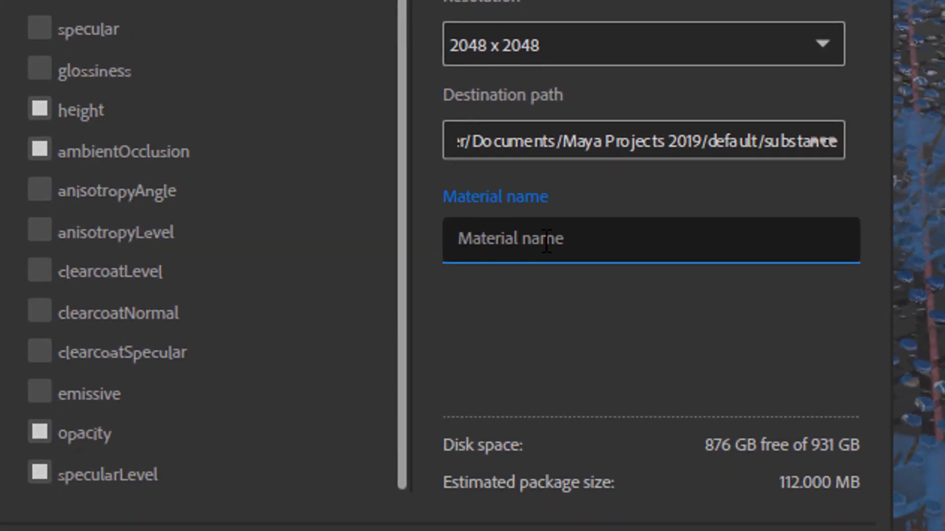
type("blueDotsOnTire")
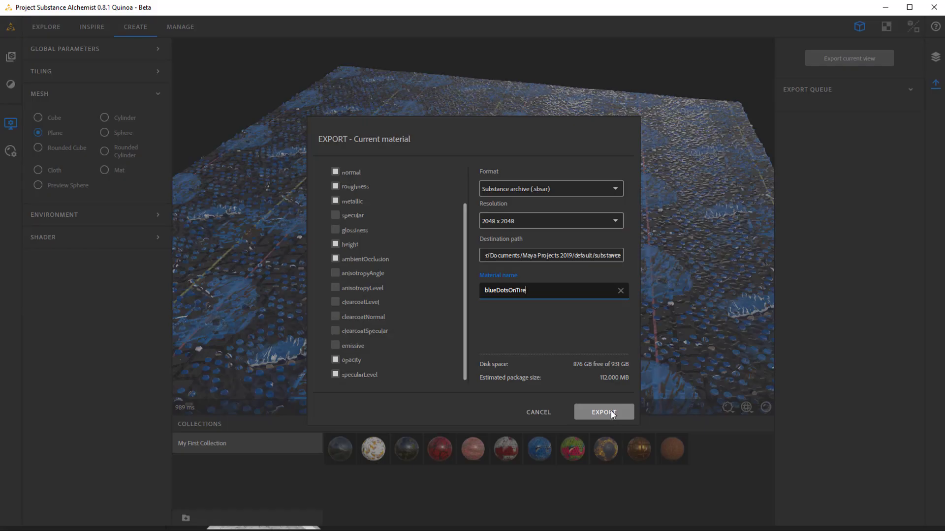
left_click(602, 413)
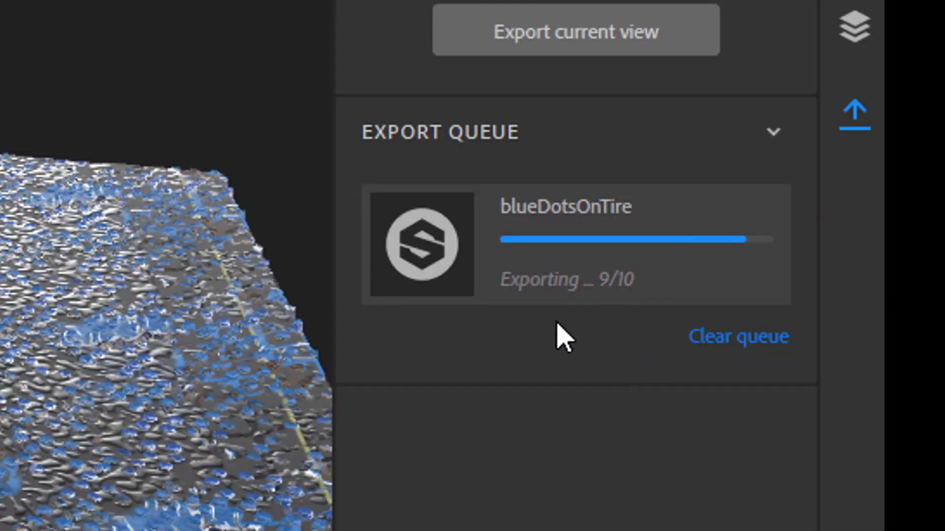
mouse_move(636, 318)
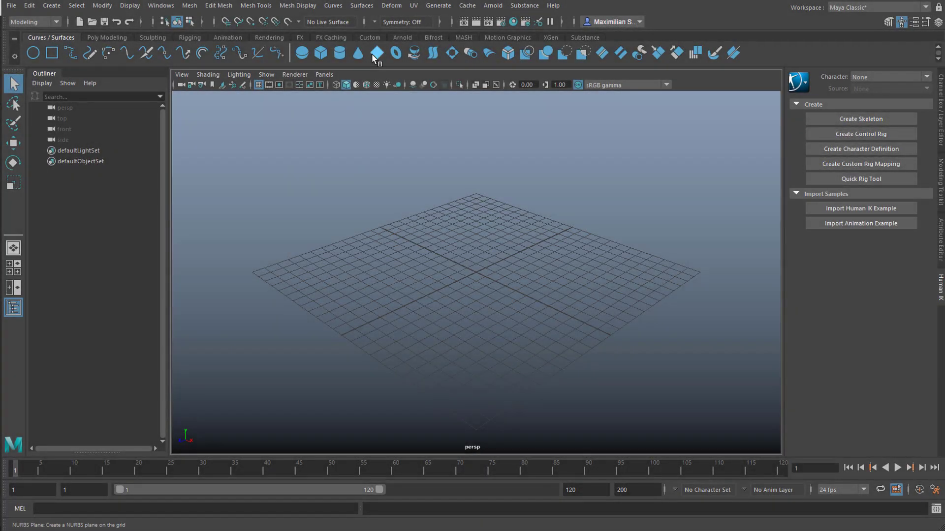
- Create a NURBS plane with Patches U 27 and V 13 and begin editing its control vertices
left_click(377, 52)
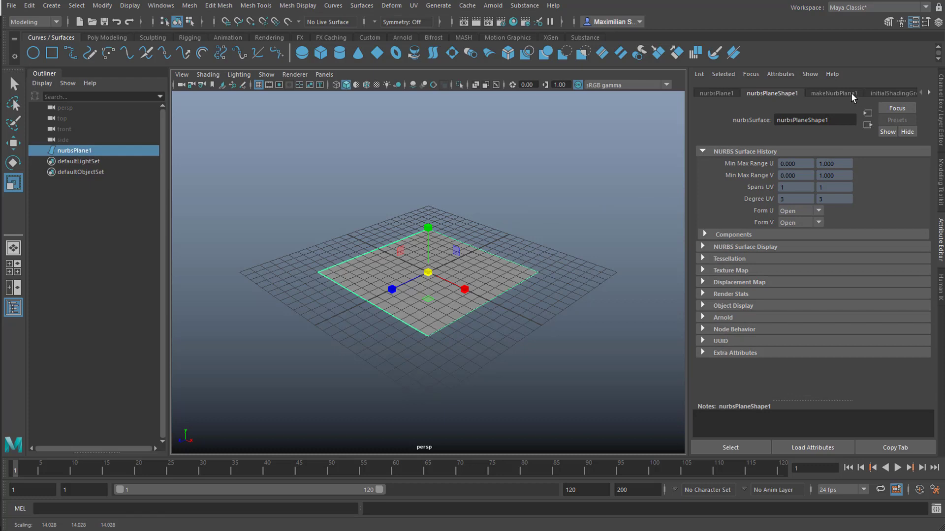
left_click(834, 92)
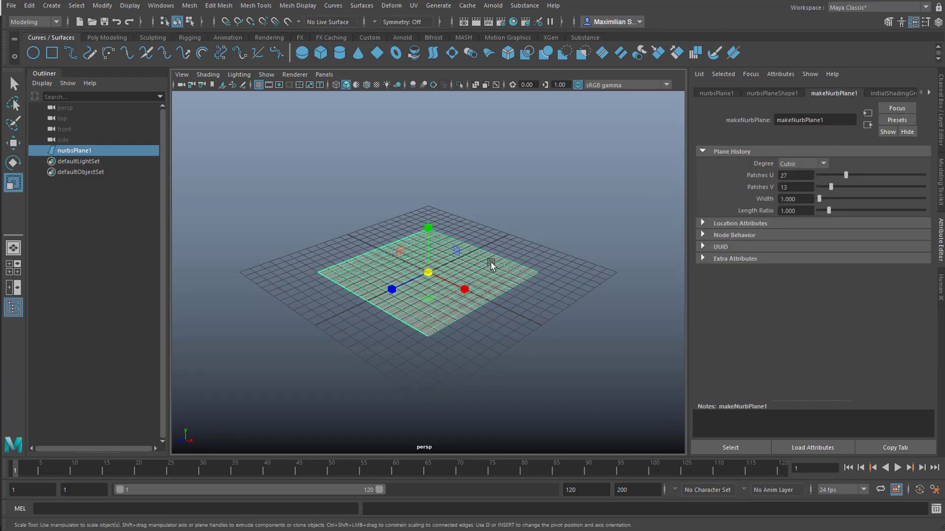
right_click(490, 269)
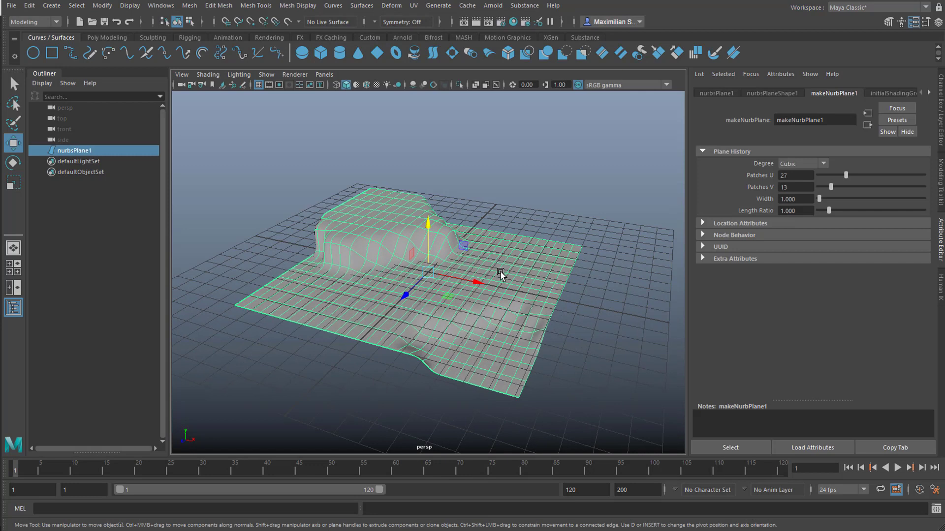
mouse_move(506, 289)
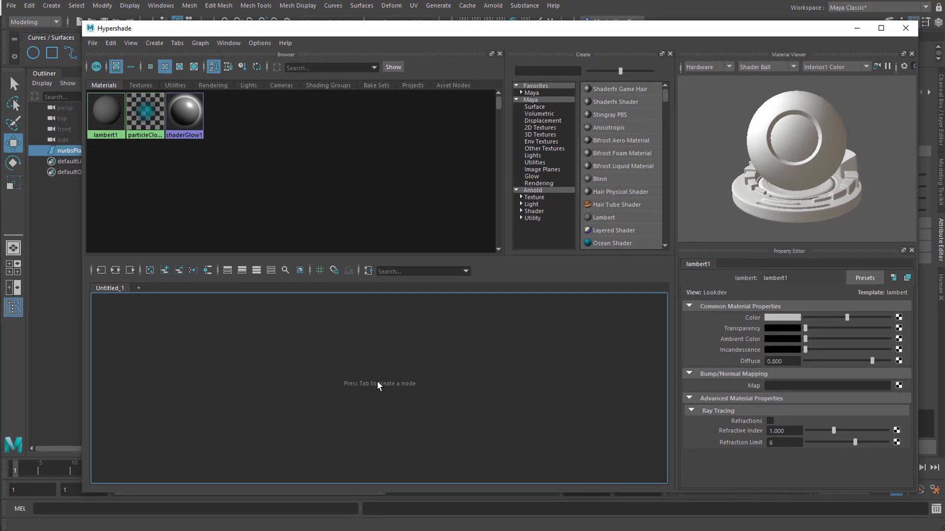
mouse_move(307, 402)
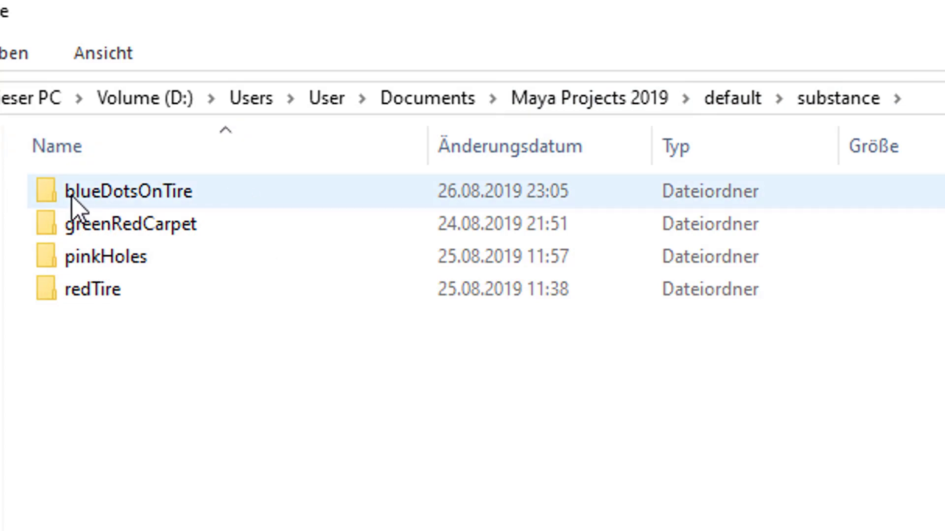
mouse_move(69, 196)
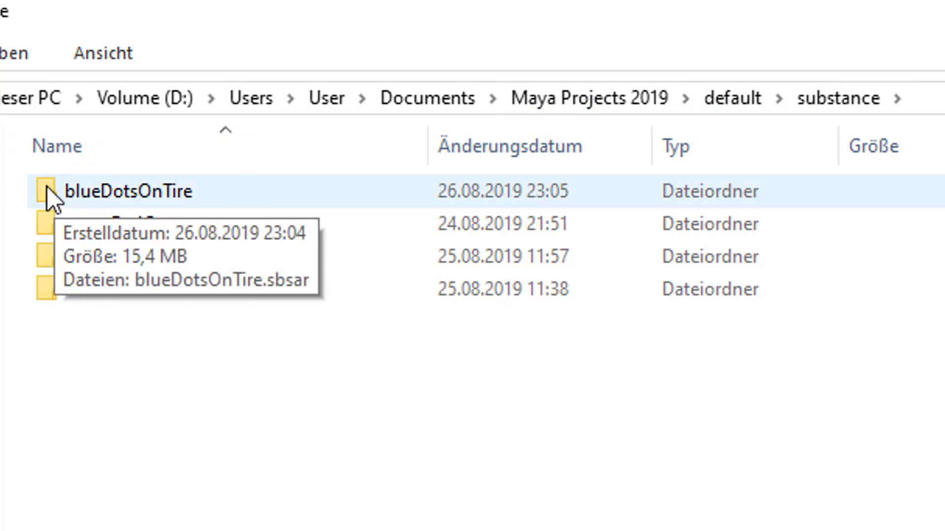
- Bring blueDotsOnTire.sbsar from Explorer into Hypershade as substanceNode1 and select it
double_click(125, 191)
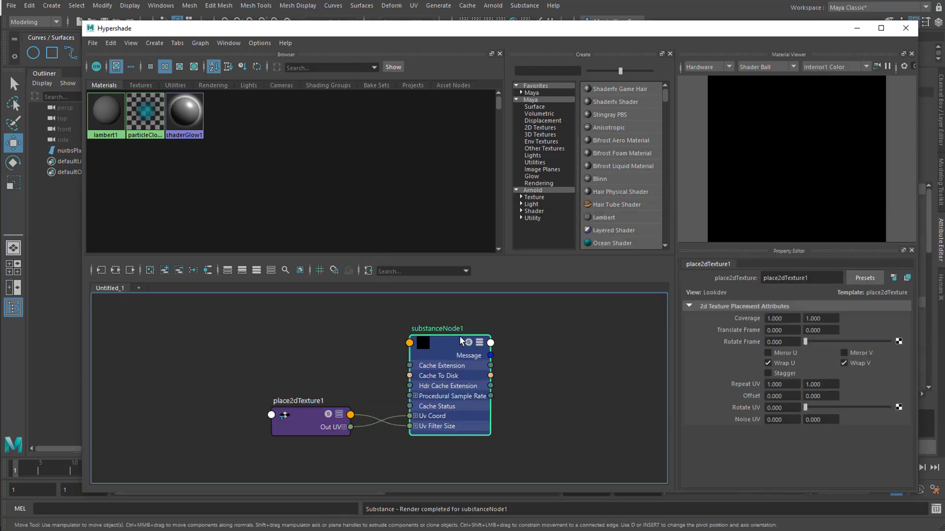
left_click(436, 329)
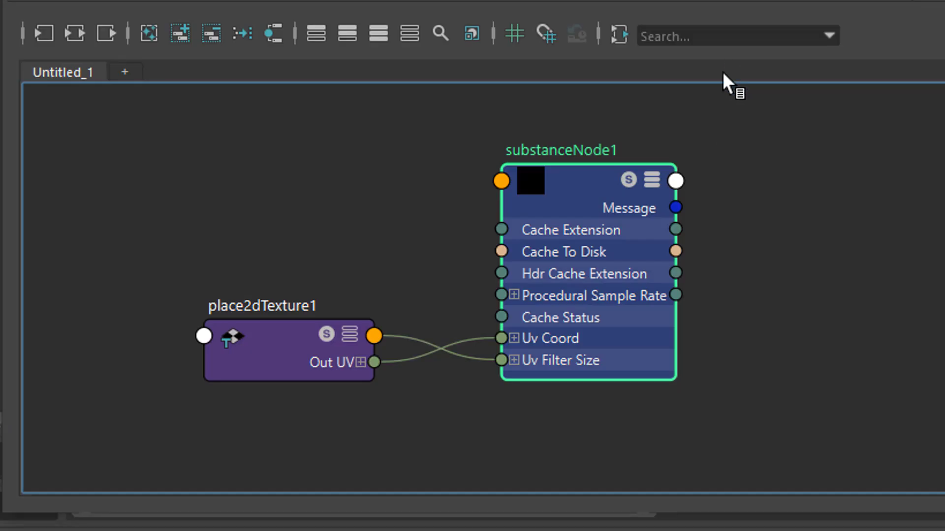
mouse_move(636, 240)
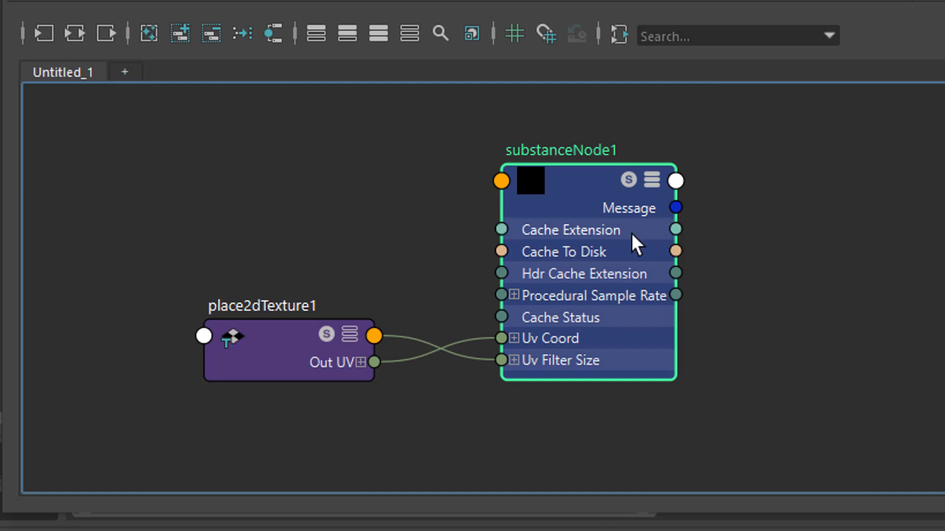
mouse_move(621, 242)
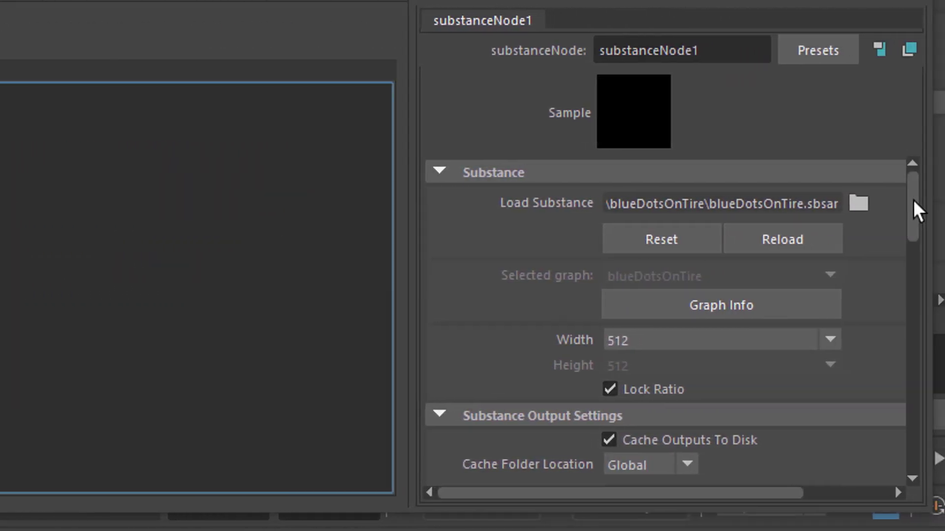
- Set substanceNode1's Renderer Workflow to Arnold under Workflows
scroll("down", 3)
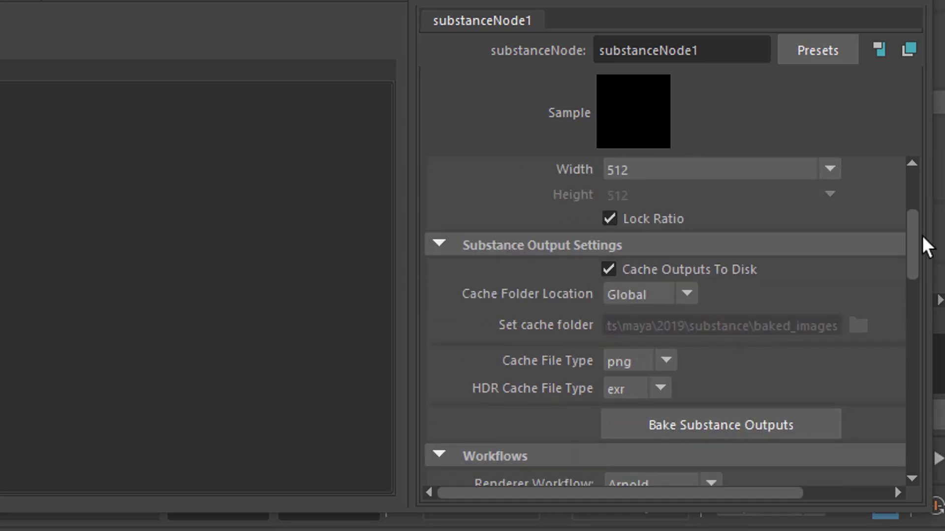
scroll("down", 3)
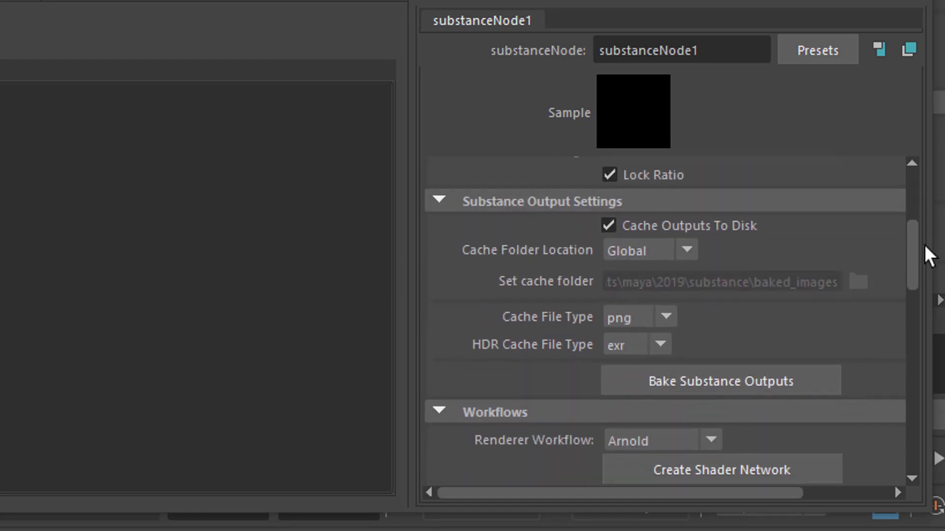
scroll("down", 3)
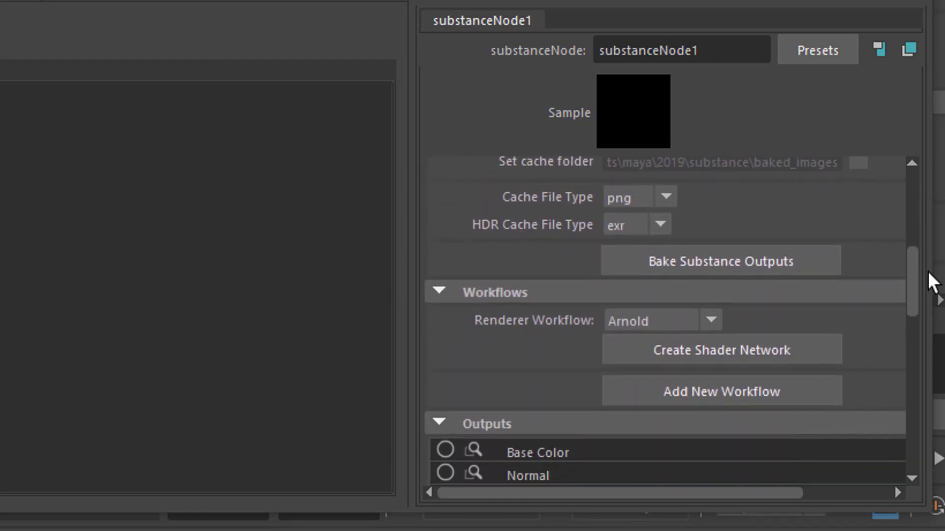
scroll("down", 3)
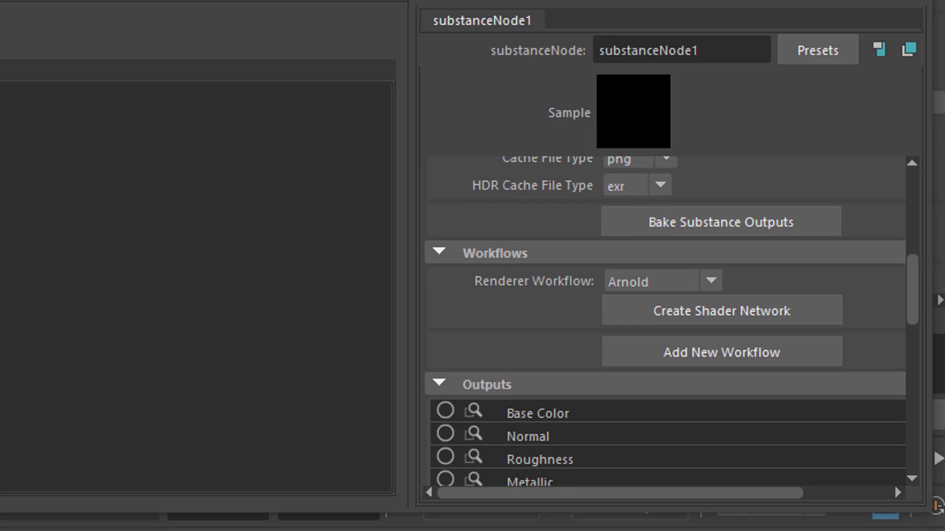
scroll("down", 3)
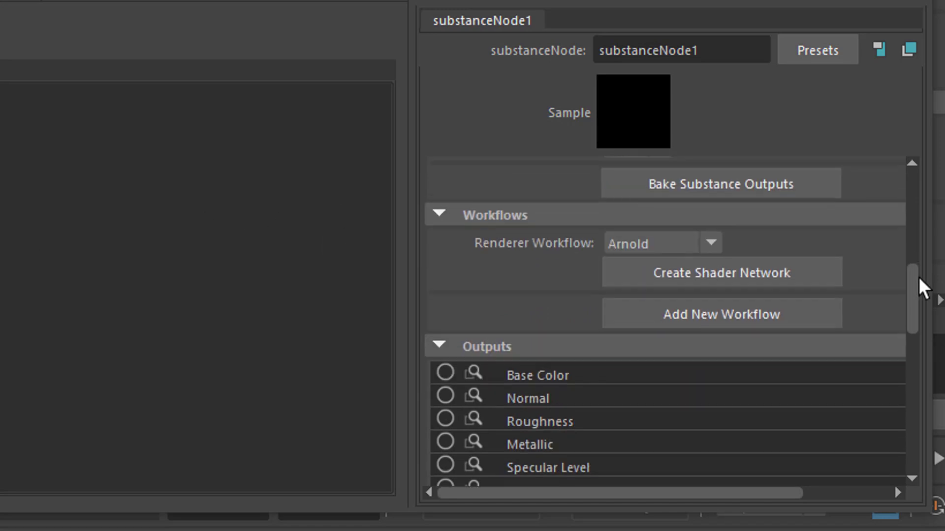
scroll("down", 3)
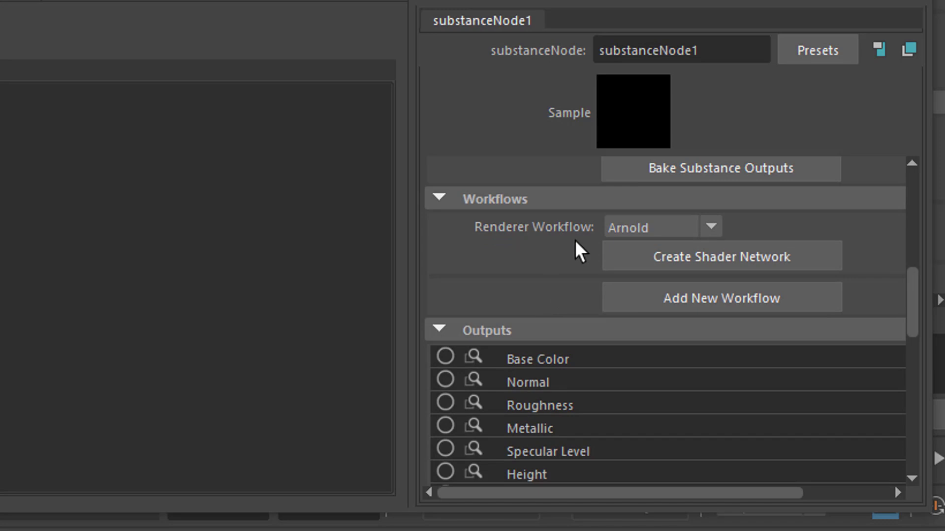
left_click(709, 226)
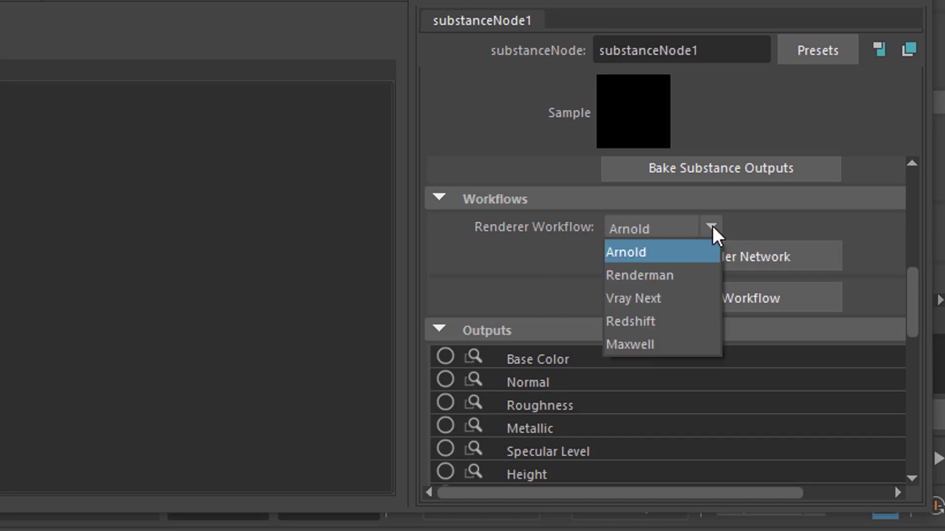
left_click(626, 252)
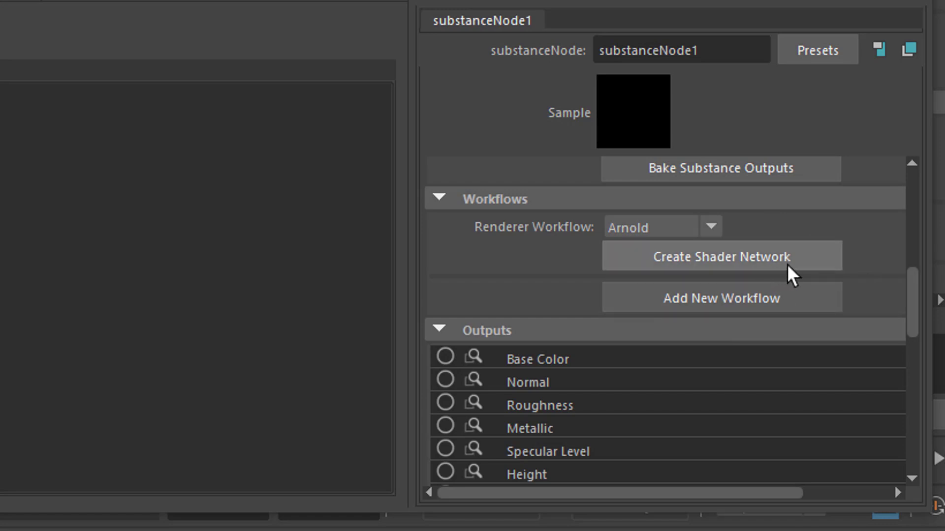
mouse_move(793, 274)
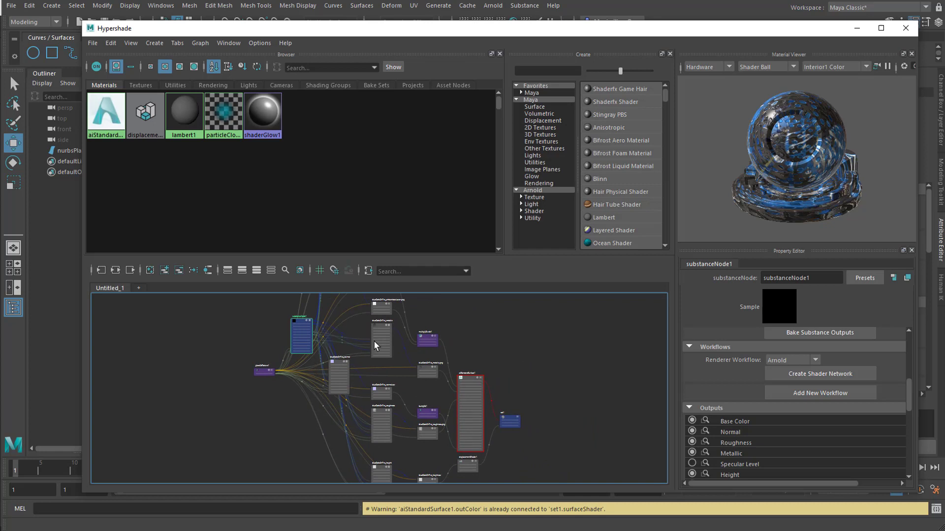
mouse_move(460, 386)
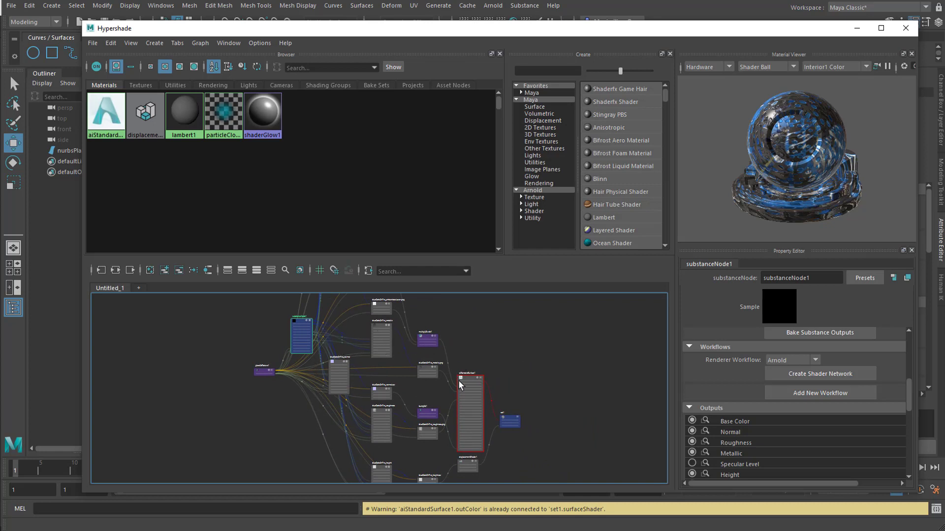
mouse_move(493, 399)
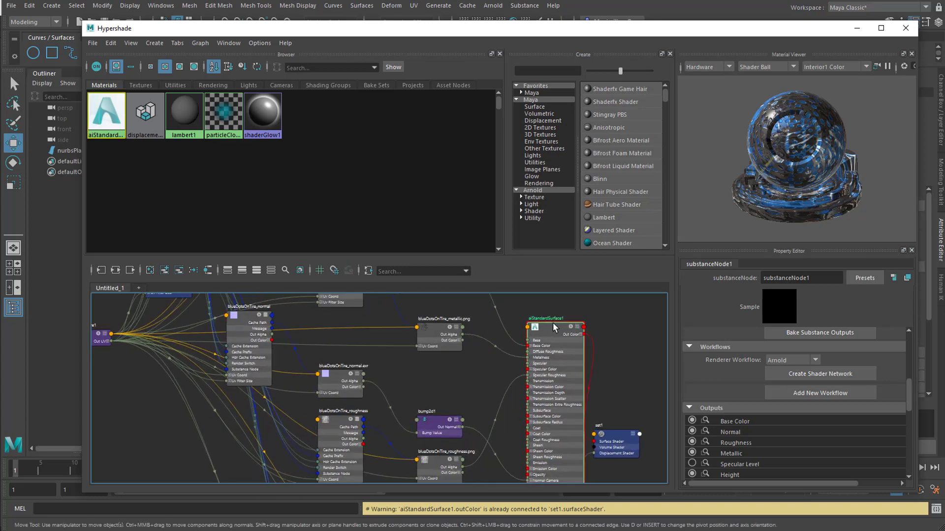
- Select aiStandardSurface1 and bring displacementShader1 into view in the generated Arnold network
left_click(545, 318)
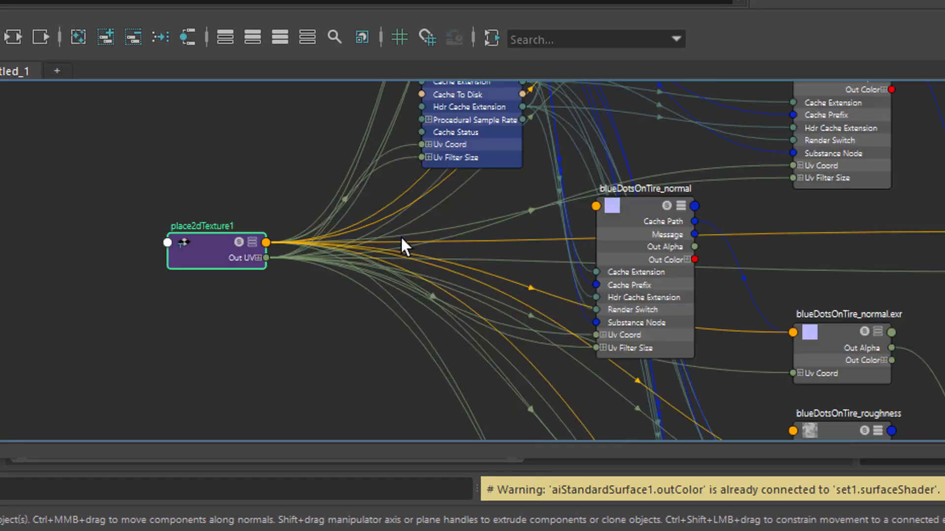
mouse_move(253, 217)
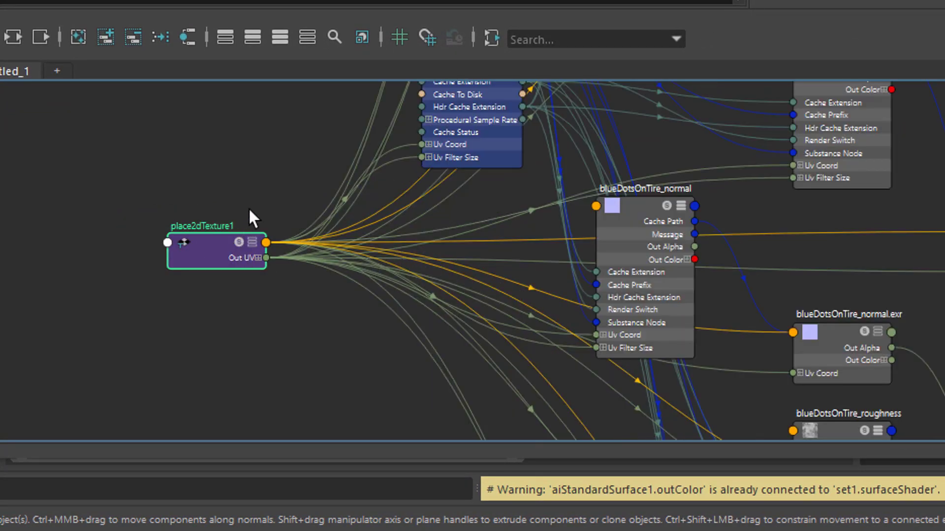
mouse_move(464, 271)
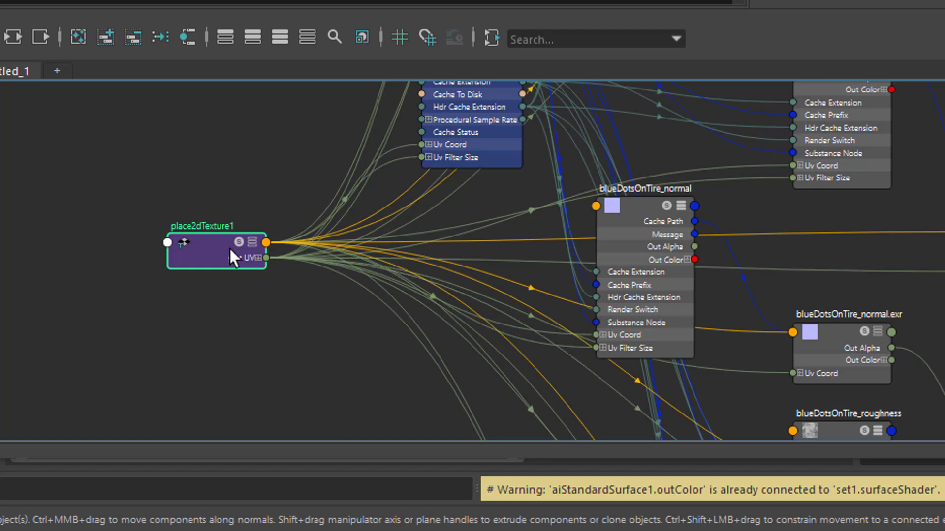
mouse_move(514, 258)
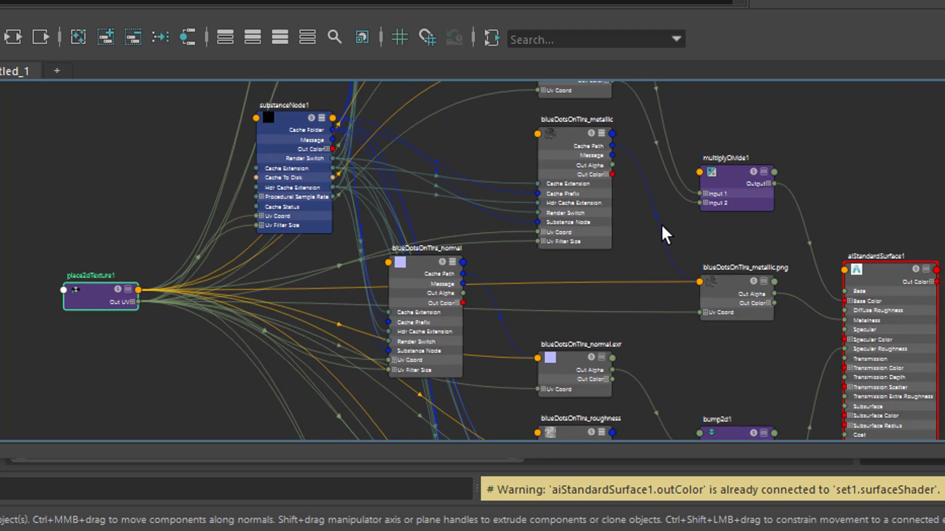
mouse_move(369, 219)
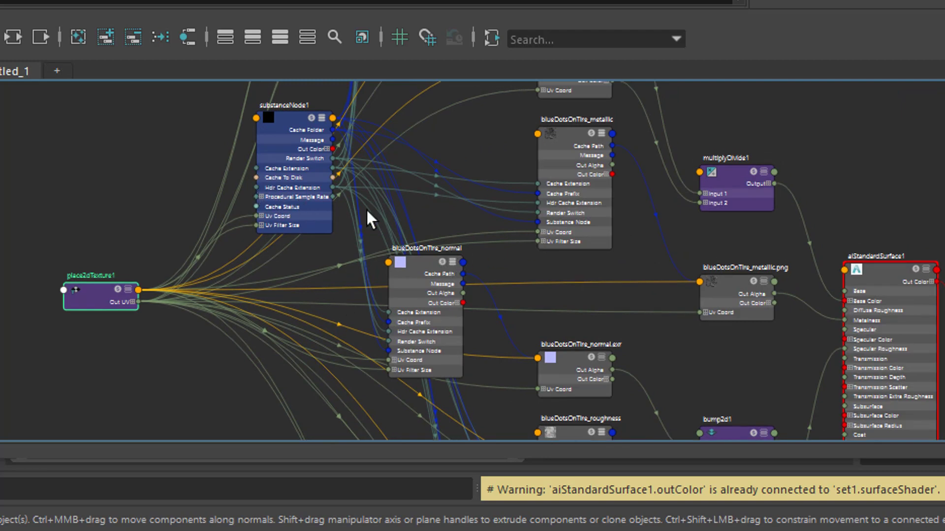
mouse_move(289, 131)
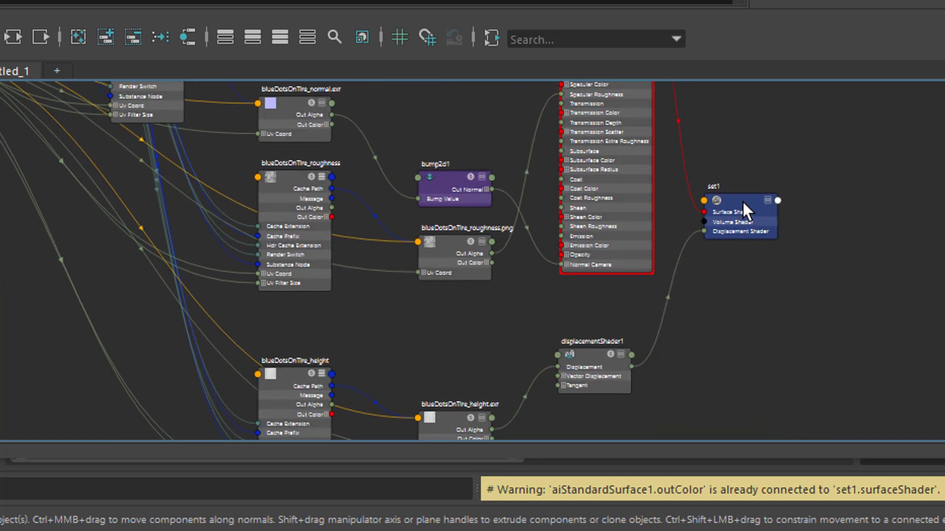
left_click_drag(741, 214, 781, 193)
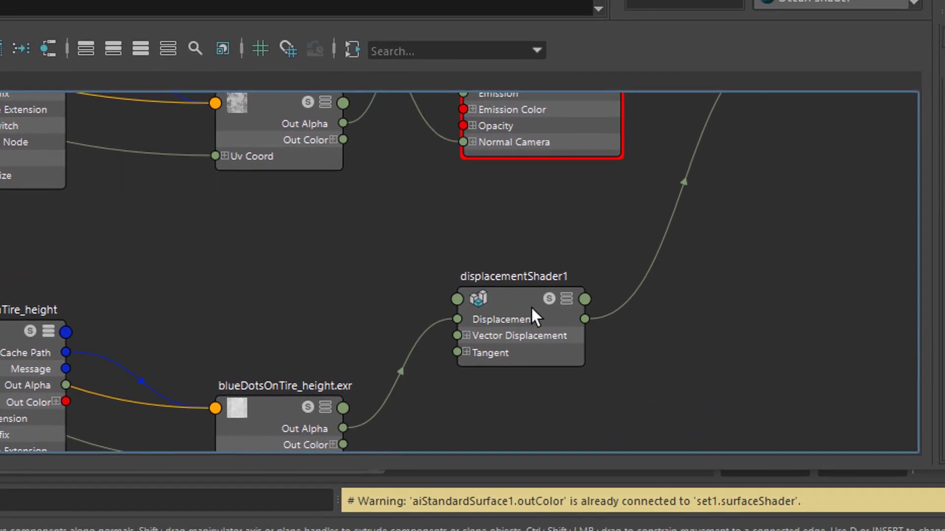
- Load displacementShader1 in the Property Editor, showing Displacement and Scale at 1.000
left_click(519, 298)
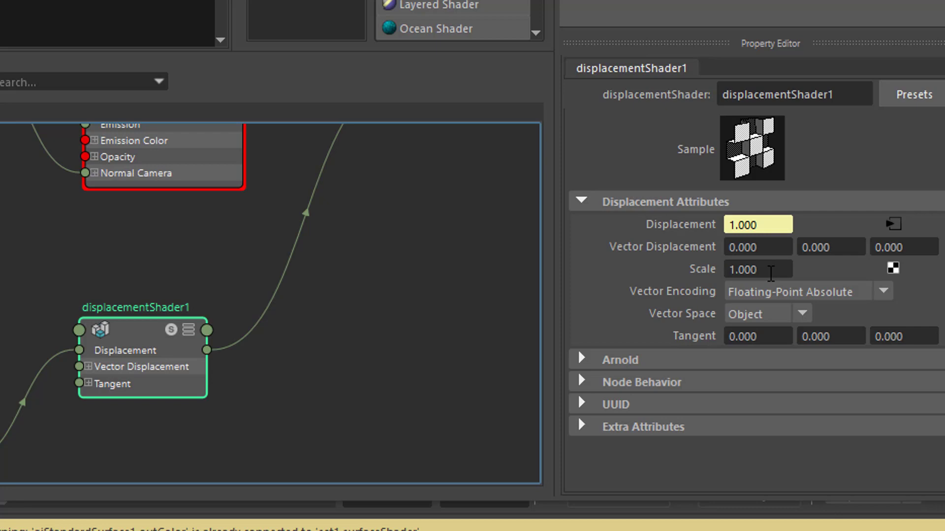
mouse_move(340, 343)
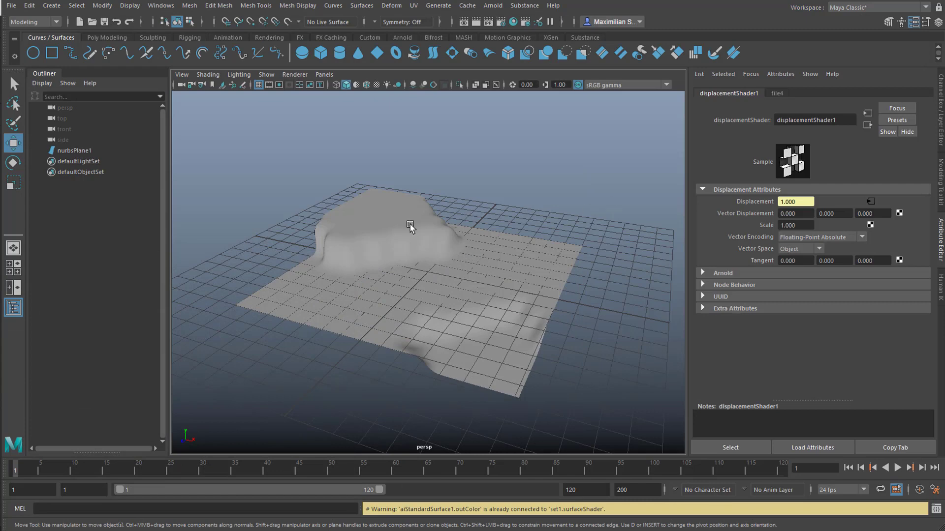
- Assign the existing aiStandardSurface1 tire material to the plane and orbit to inspect the blue dots
right_click(409, 226)
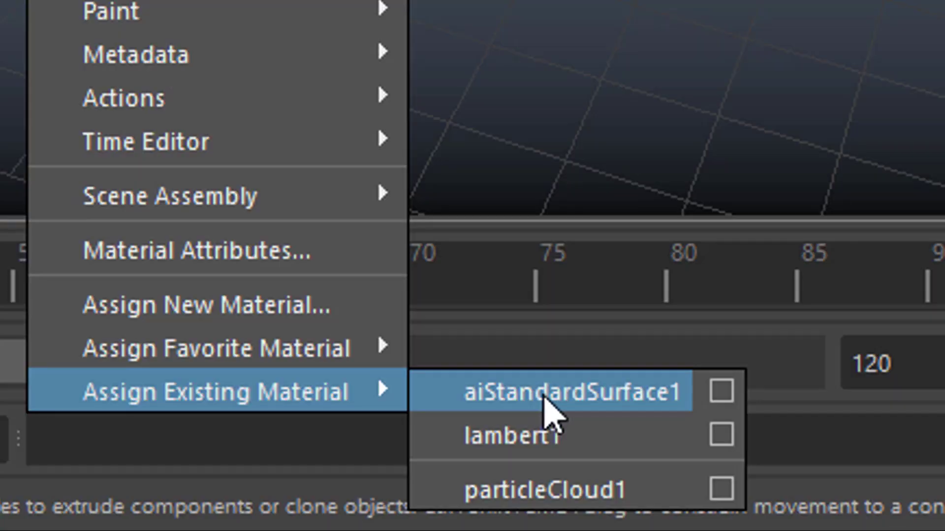
left_click(573, 391)
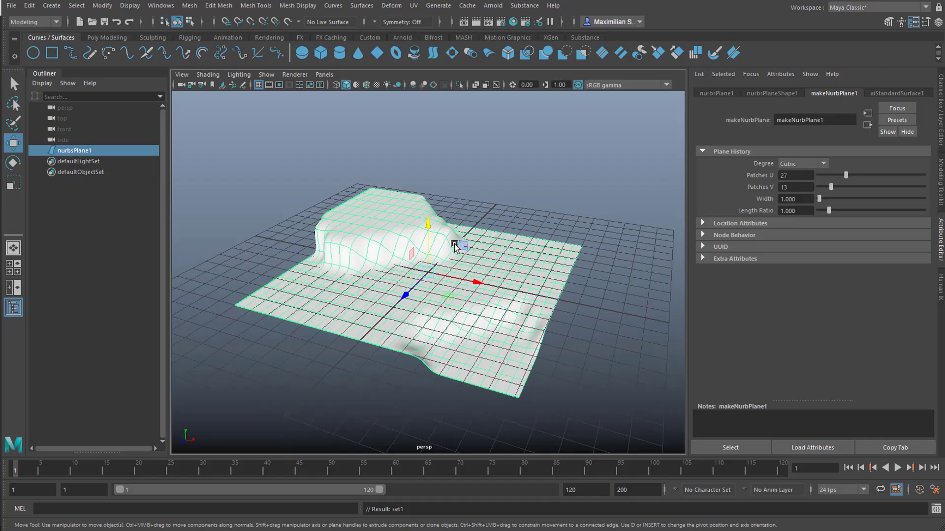
mouse_move(389, 120)
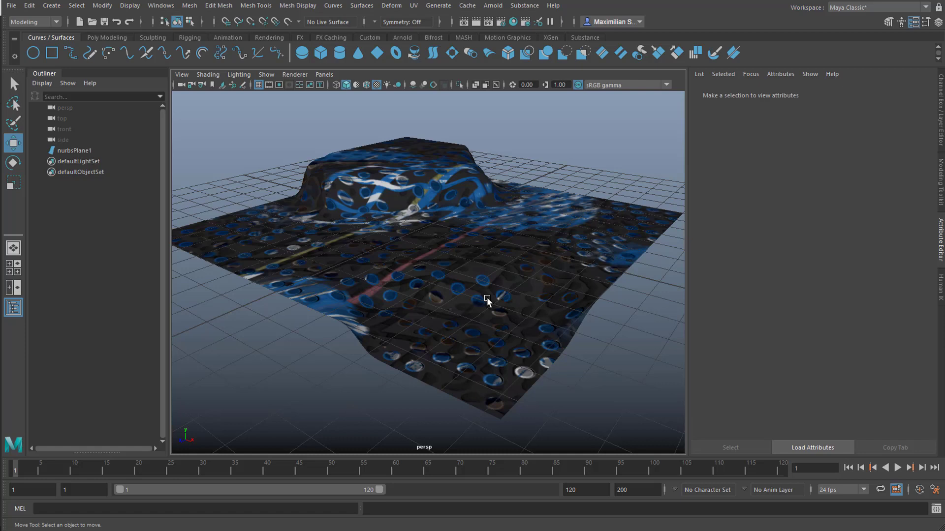
left_click_drag(487, 299, 510, 312)
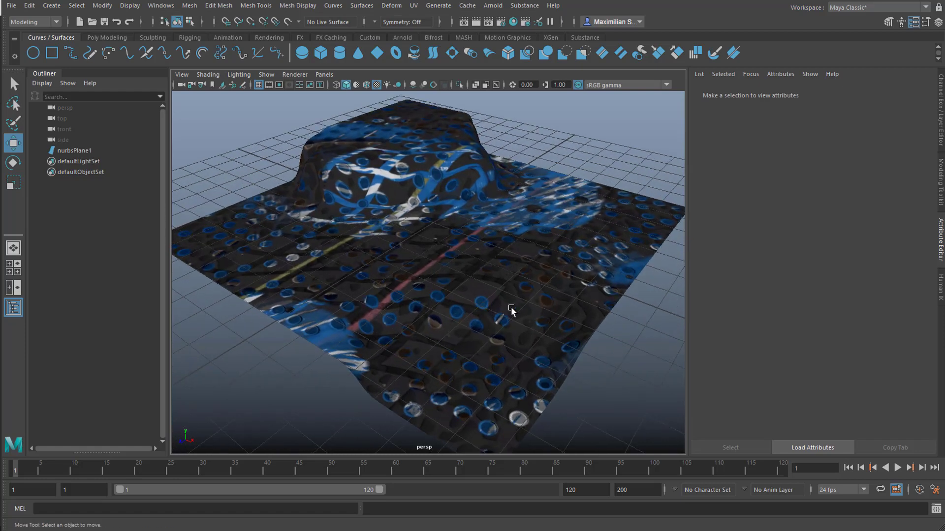
mouse_move(514, 65)
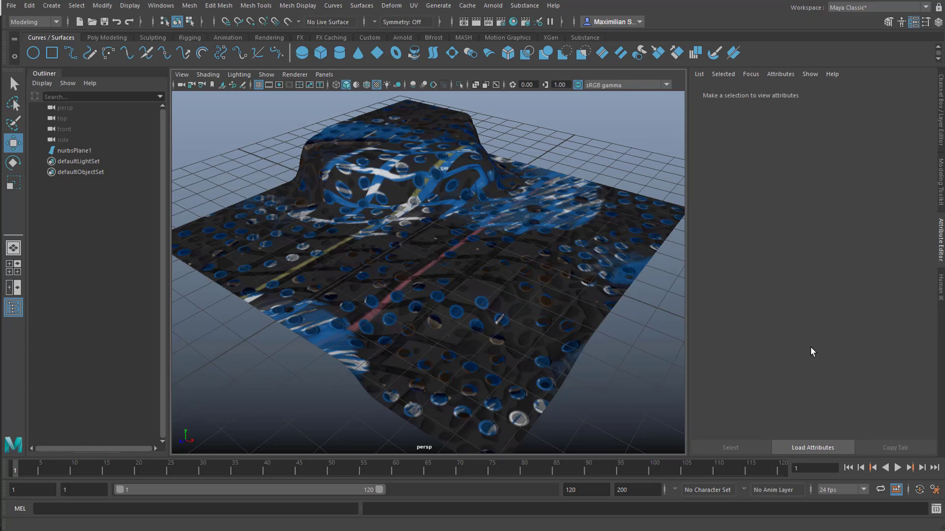
mouse_move(818, 352)
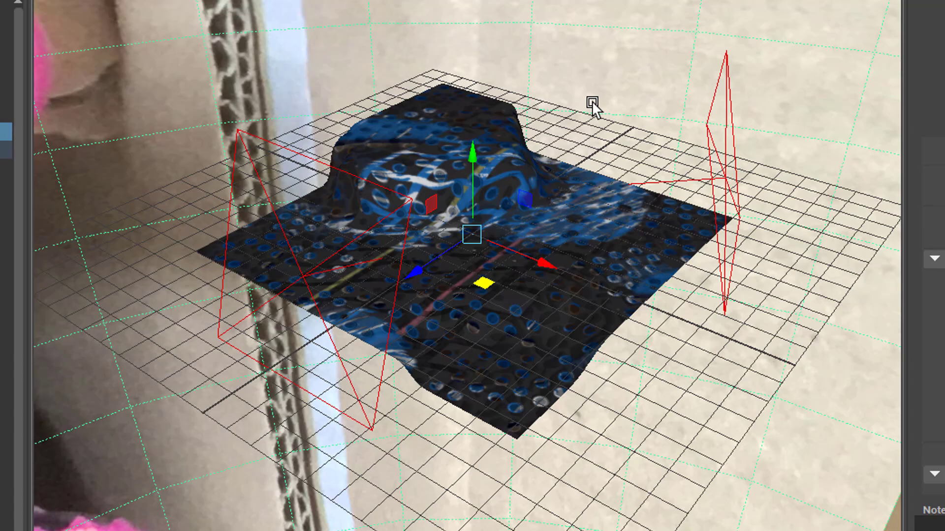
mouse_move(504, 167)
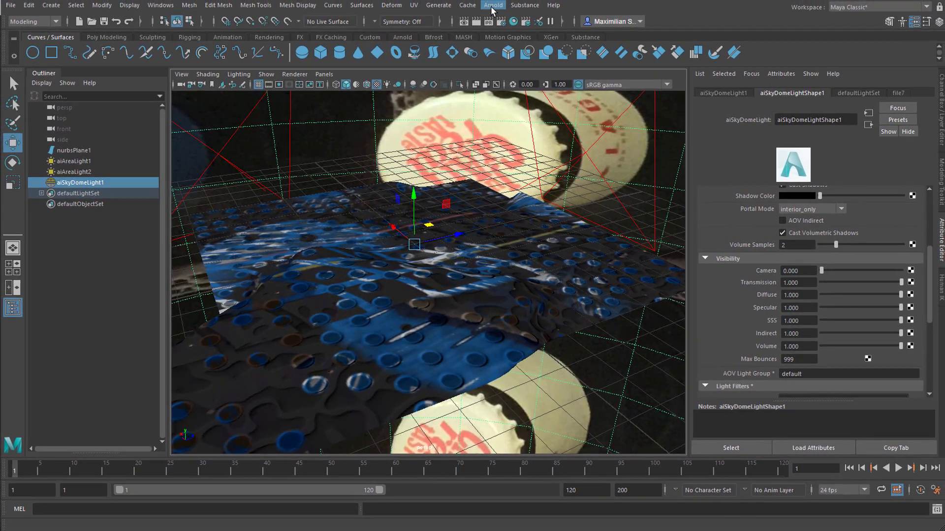
- Render the scene in the Arnold RenderView
left_click(492, 6)
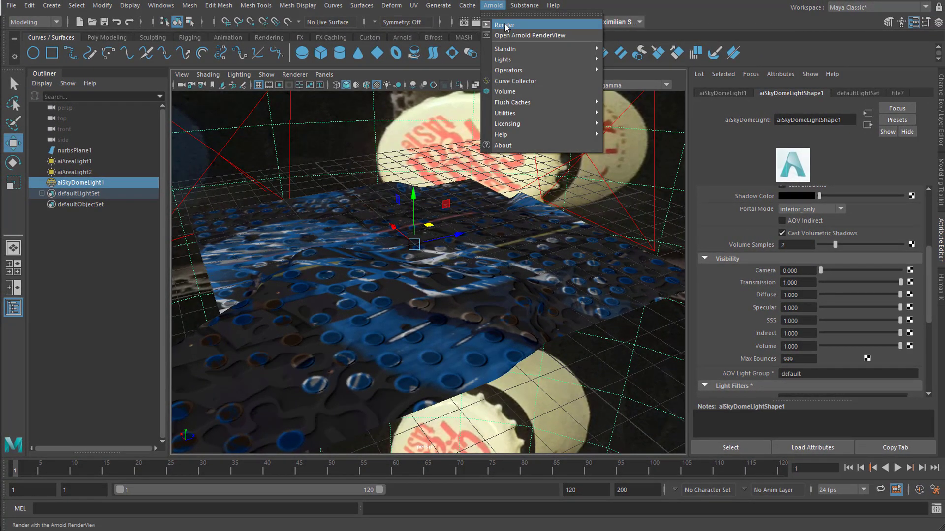
left_click(529, 35)
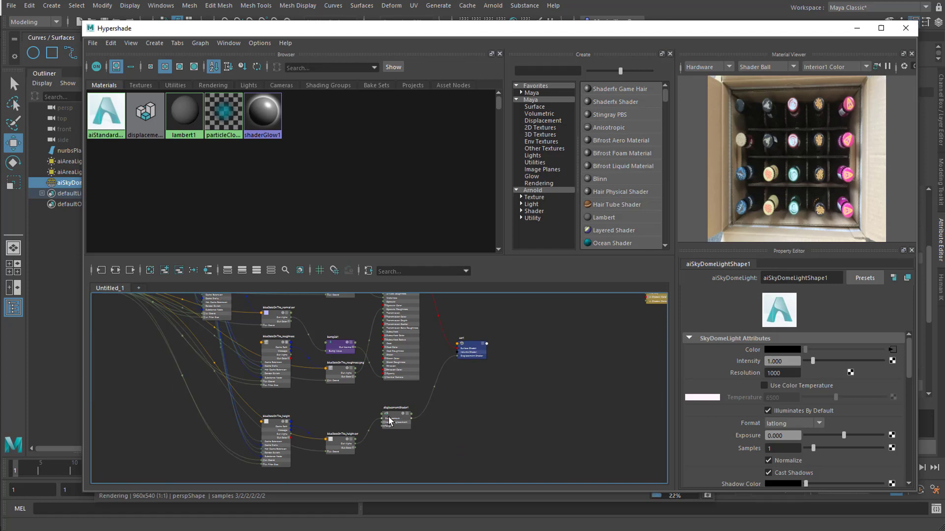
- Lower displacementShader1's Scale from 1.000 to 0.100
left_click(395, 420)
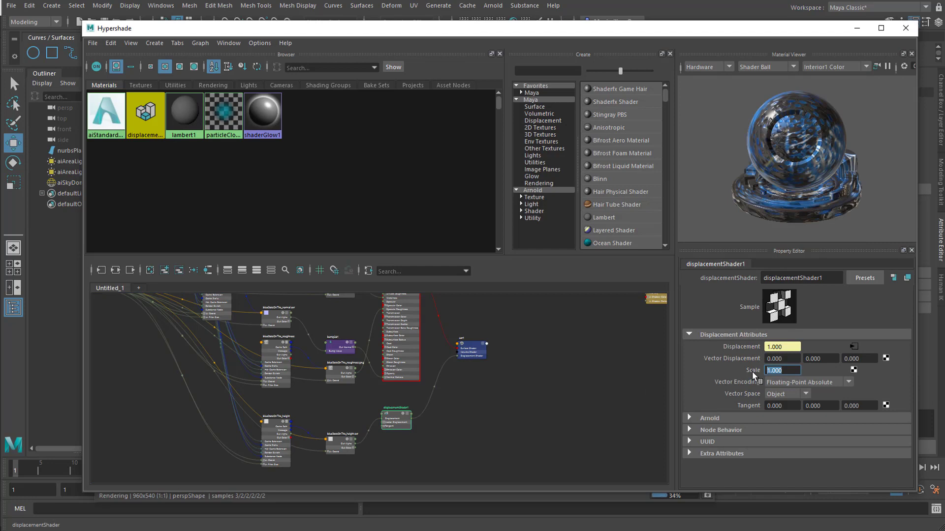
type("0")
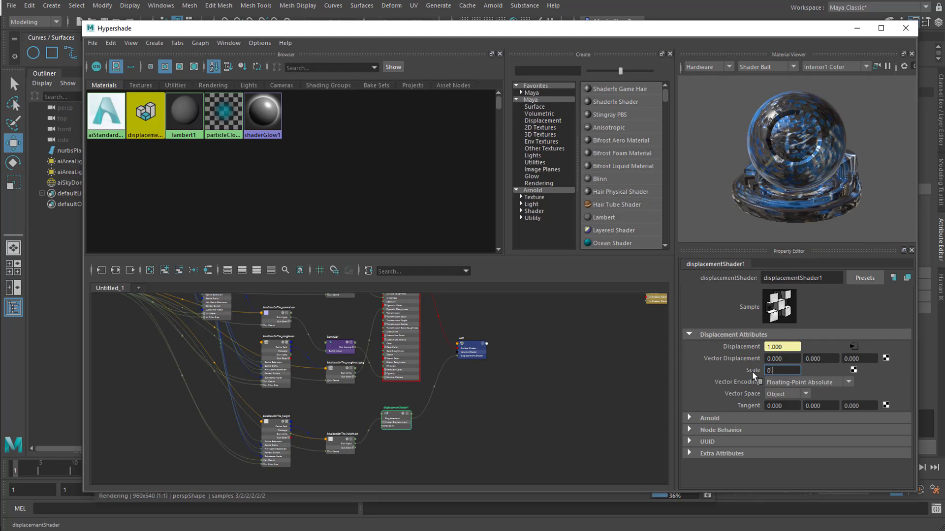
type("0.100")
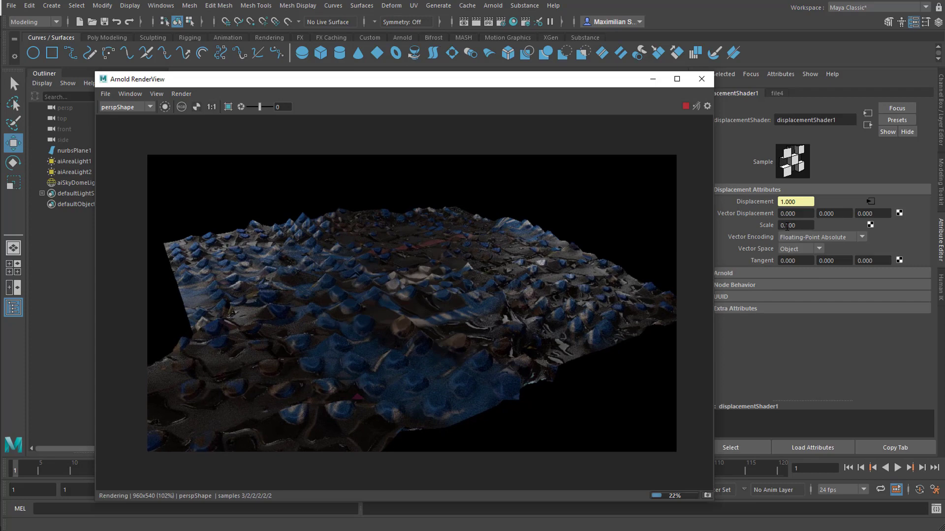
- Apply displacement scale 0.050 and raise aiAreaLight1's Exposure
left_click(795, 224)
type("0.050")
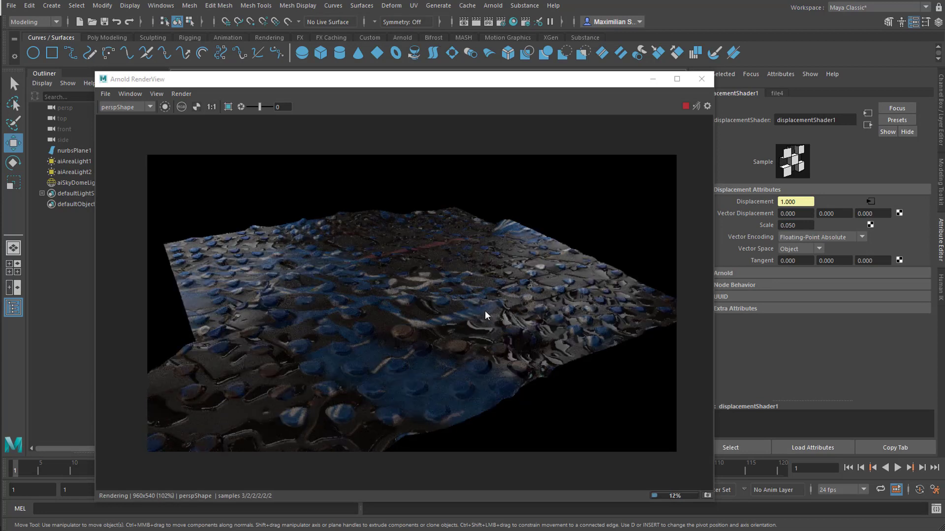
left_click(74, 161)
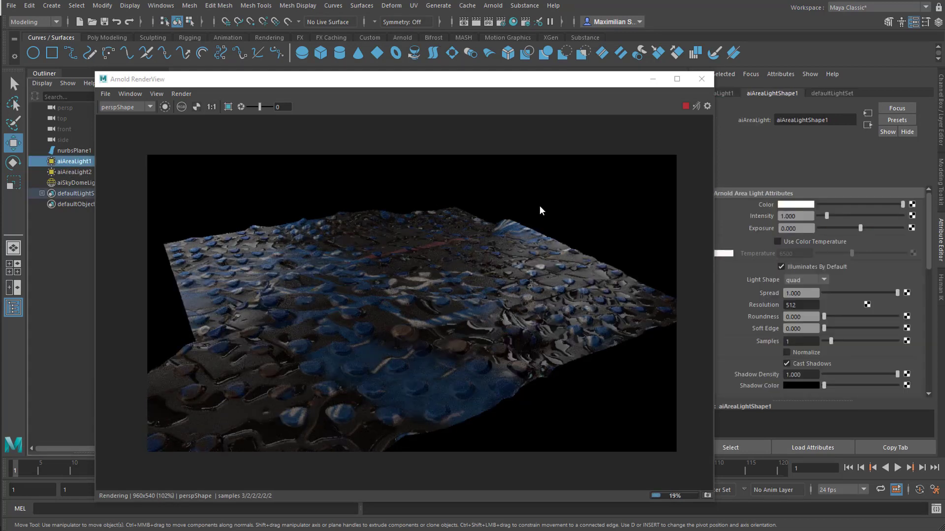
left_click_drag(829, 227, 860, 228)
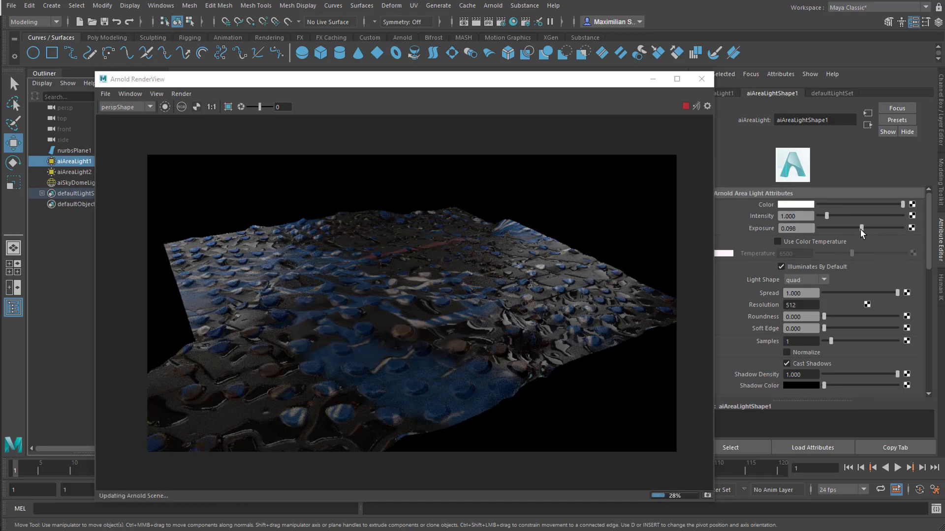
left_click_drag(862, 228, 882, 227)
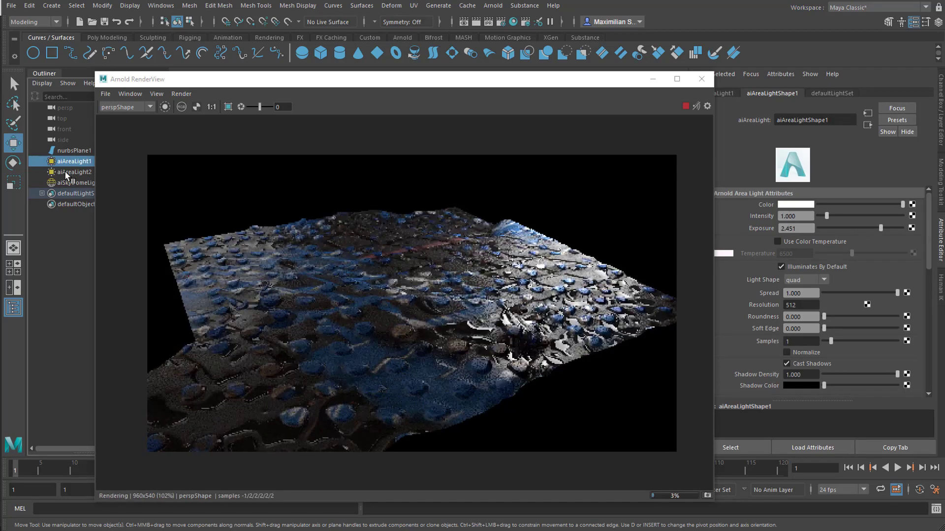
- Raise aiAreaLight2's Exposure to brighten the render
left_click(76, 172)
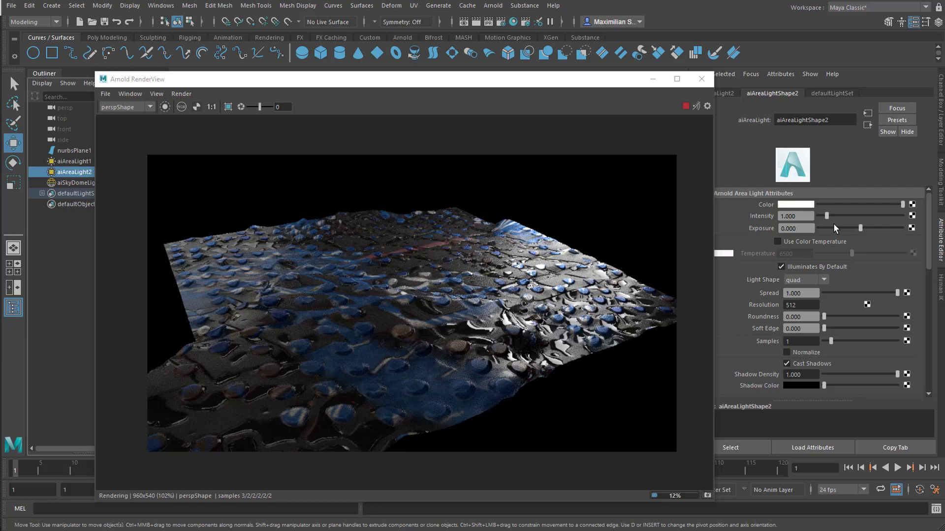
left_click_drag(860, 227, 881, 227)
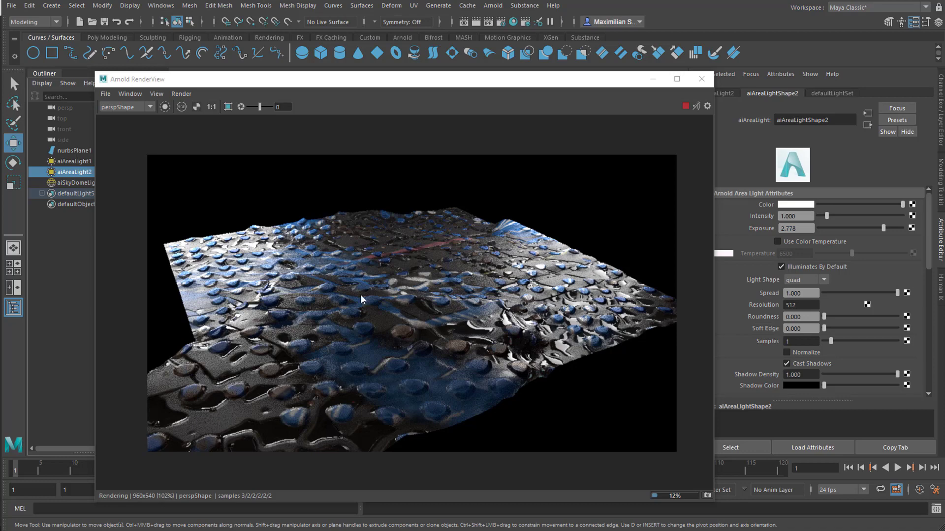
mouse_move(354, 301)
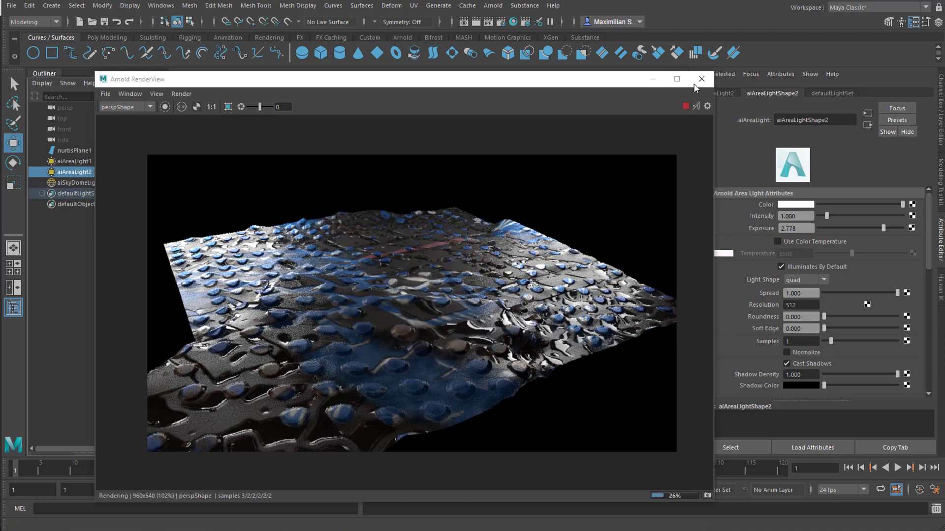
- Close the Arnold RenderView window
left_click(701, 79)
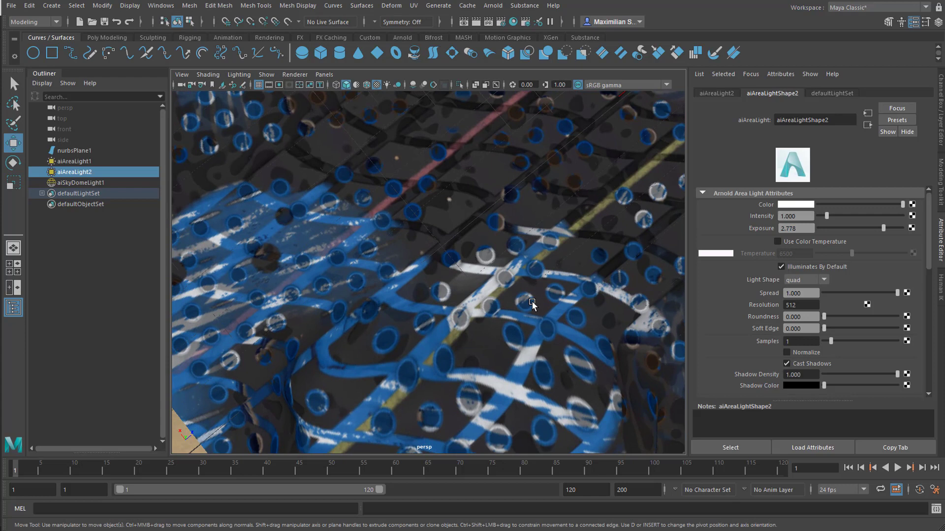
mouse_move(487, 317)
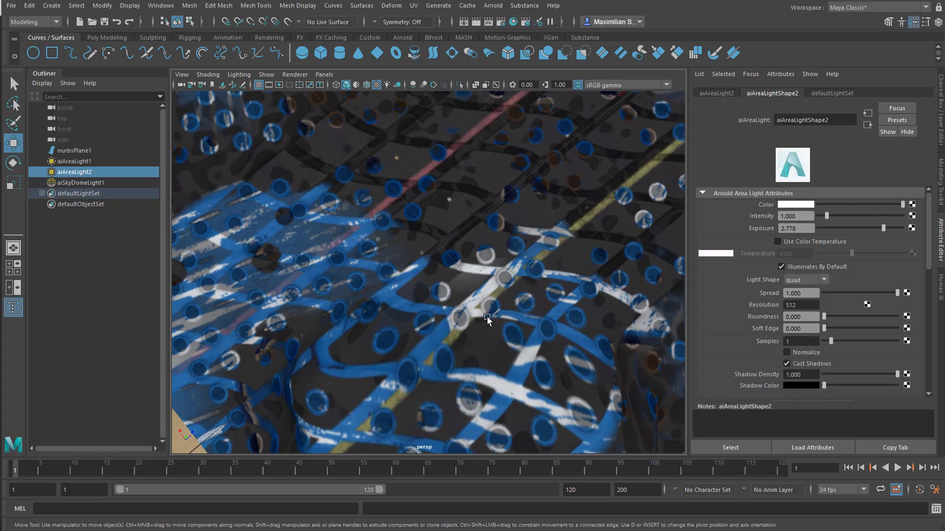
mouse_move(495, 317)
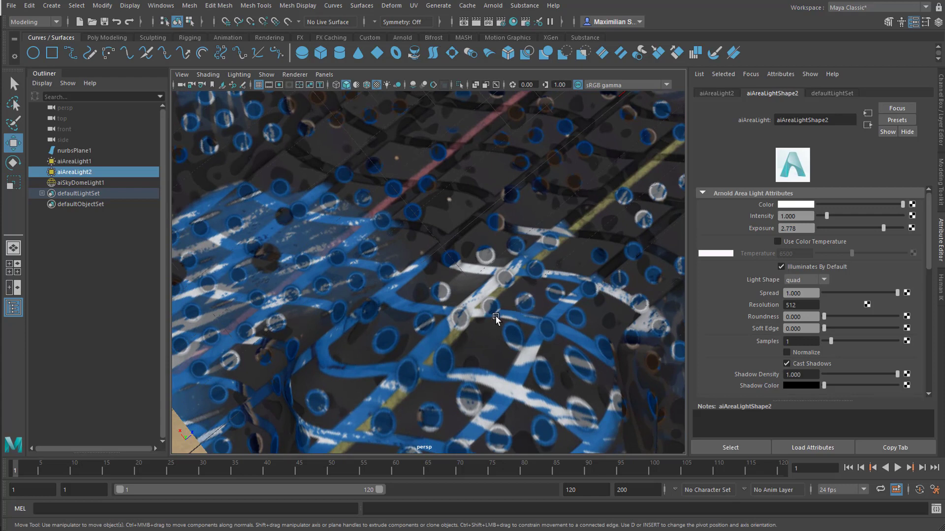